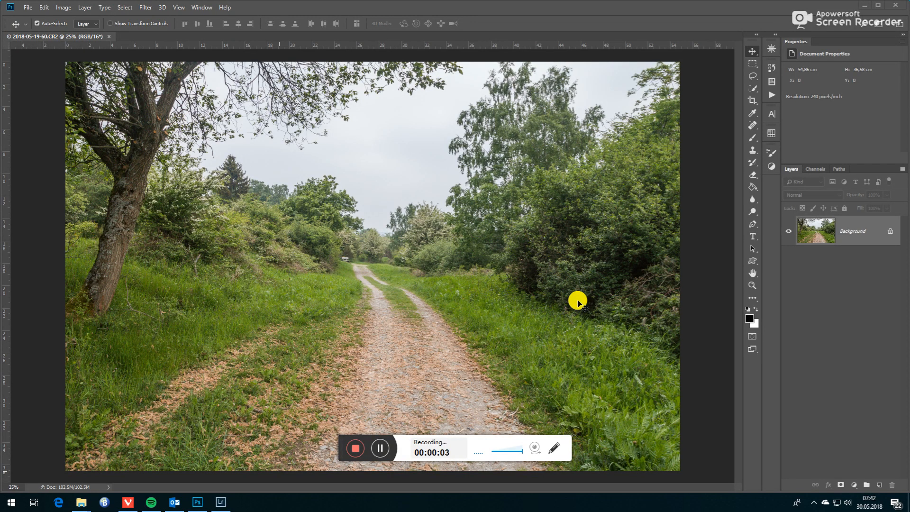
{"action": "mouse_move", "coordinate": [543, 319]}
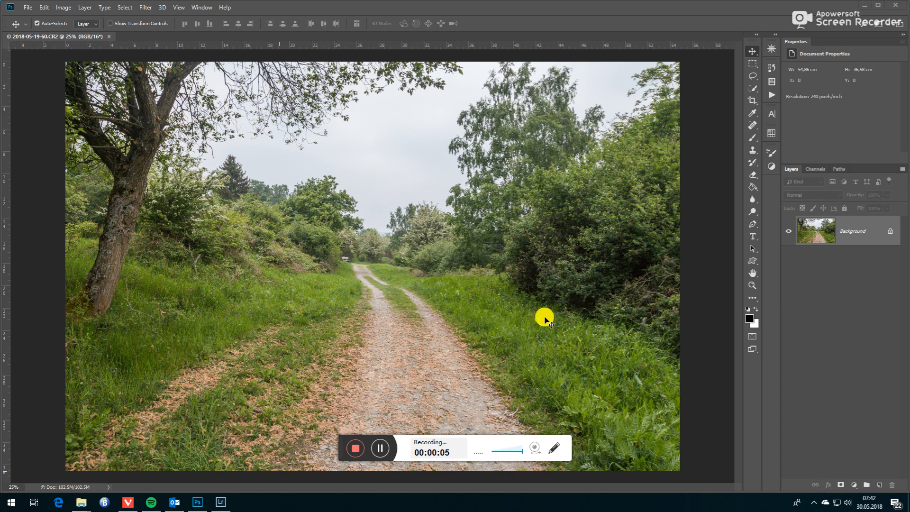
{"action": "mouse_move", "coordinate": [518, 306]}
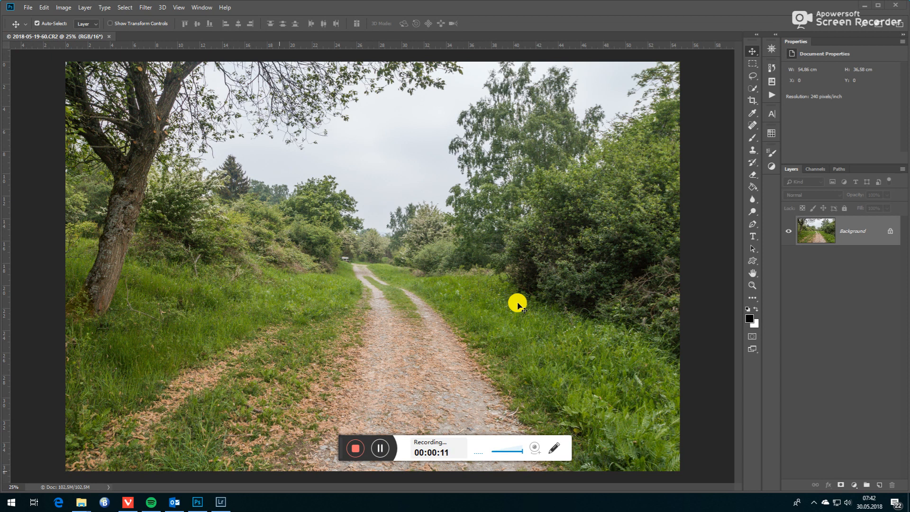
{"action": "mouse_move", "coordinate": [488, 320]}
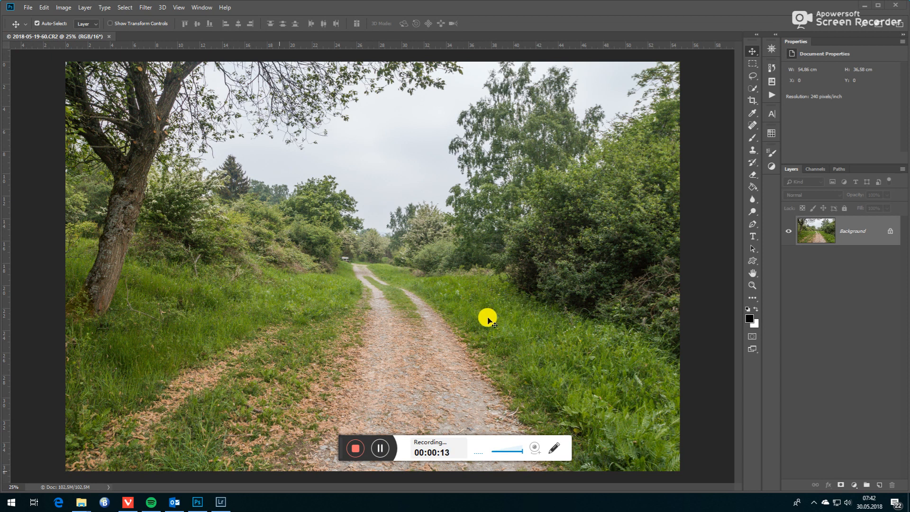
{"action": "mouse_move", "coordinate": [439, 302]}
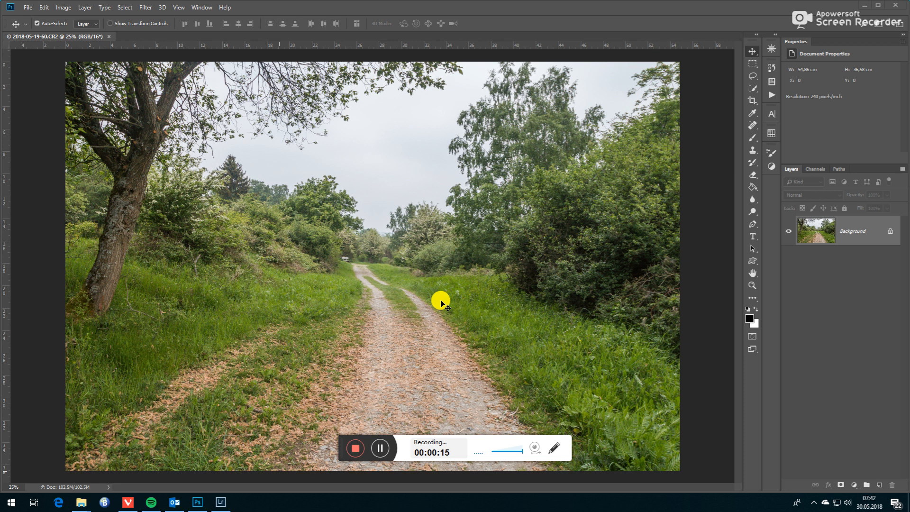
{"action": "mouse_move", "coordinate": [375, 325]}
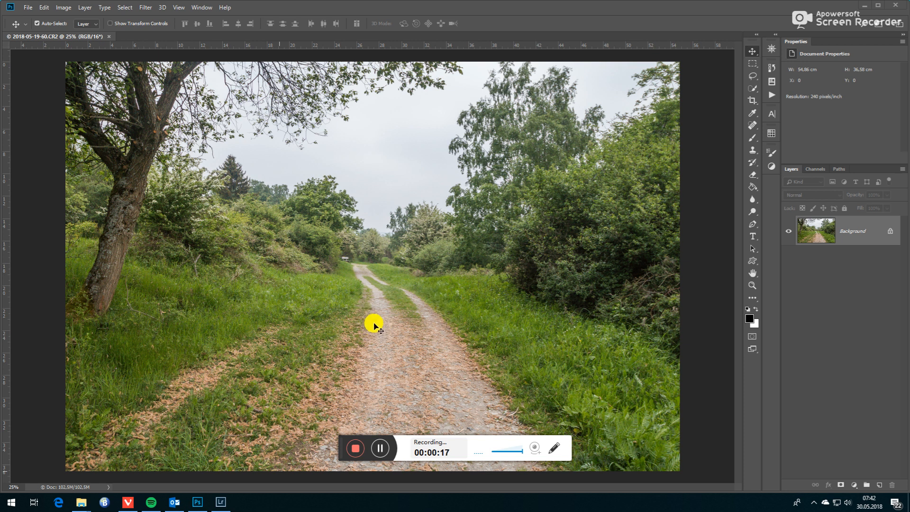
{"action": "mouse_move", "coordinate": [334, 273]}
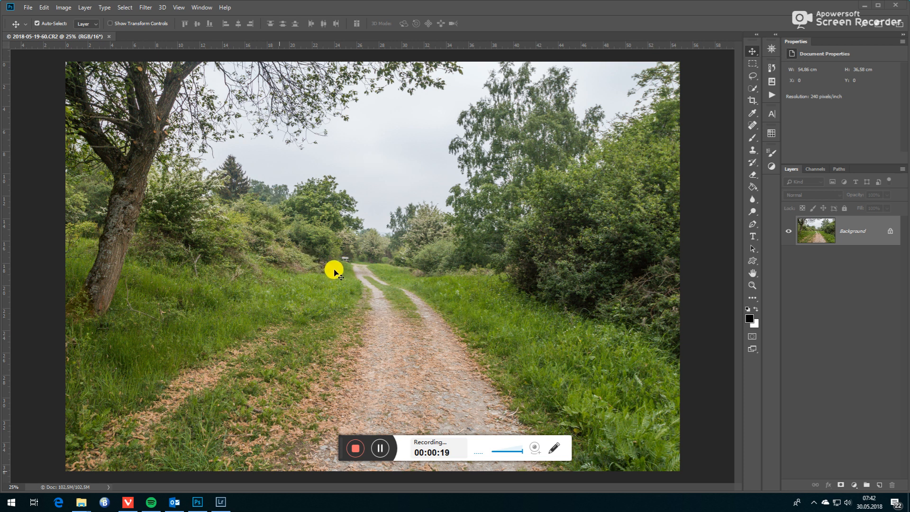
{"action": "mouse_move", "coordinate": [405, 263]}
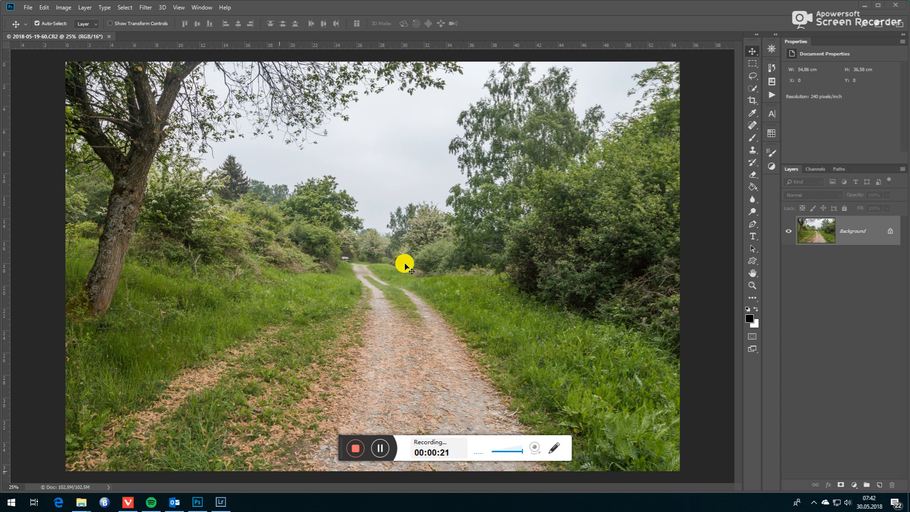
{"action": "mouse_move", "coordinate": [395, 264]}
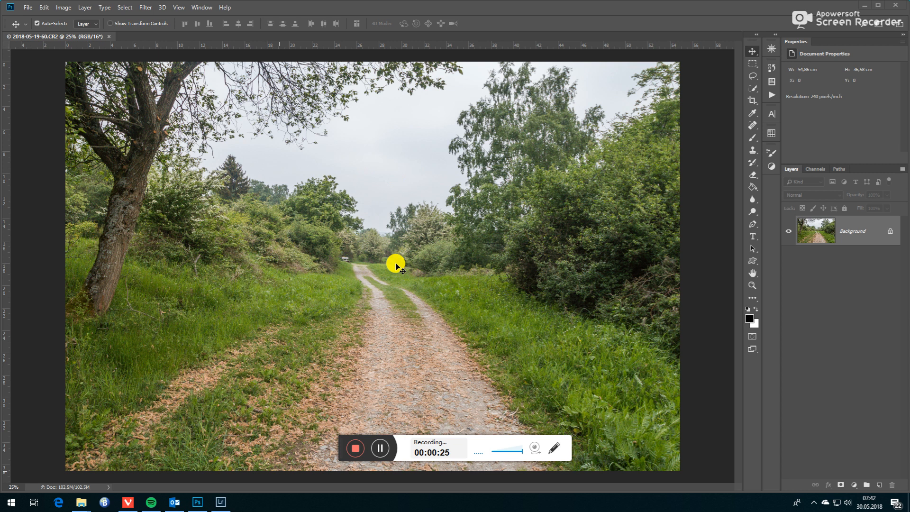
{"action": "mouse_move", "coordinate": [99, 49]}
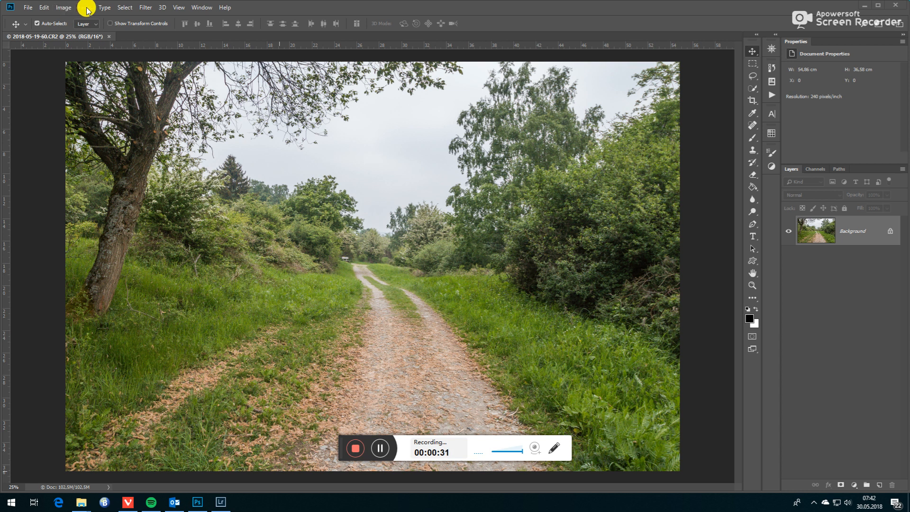
- Duplicate the Background layer, keeping the name Background
{"action": "left_click", "coordinate": [84, 7]}
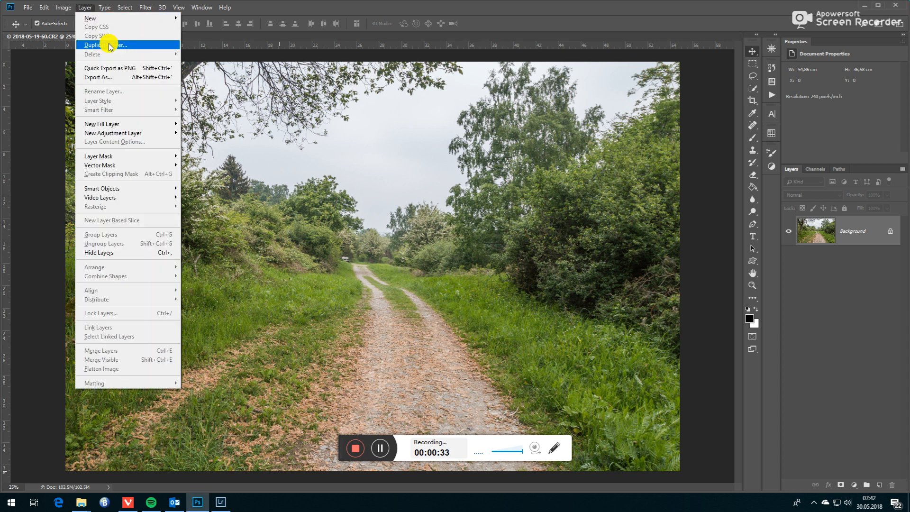
{"action": "left_click", "coordinate": [103, 45]}
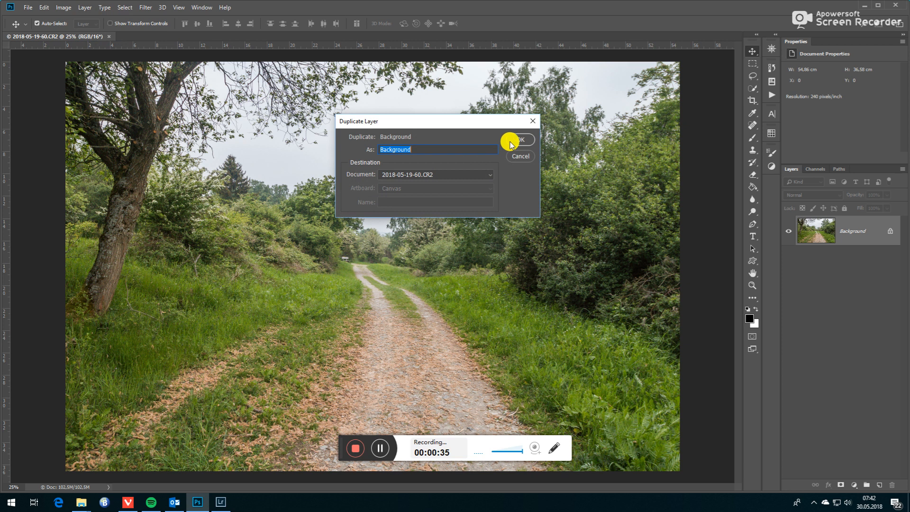
{"action": "left_click", "coordinate": [518, 140]}
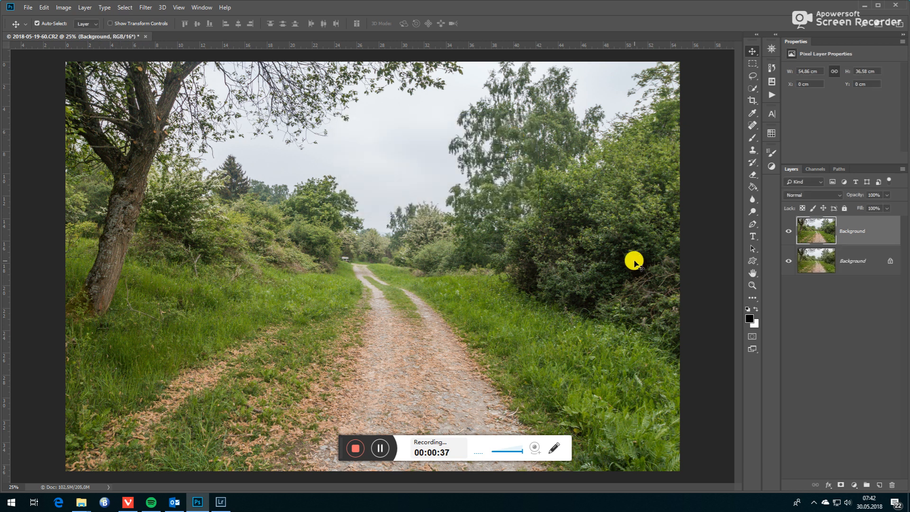
{"action": "mouse_move", "coordinate": [774, 241]}
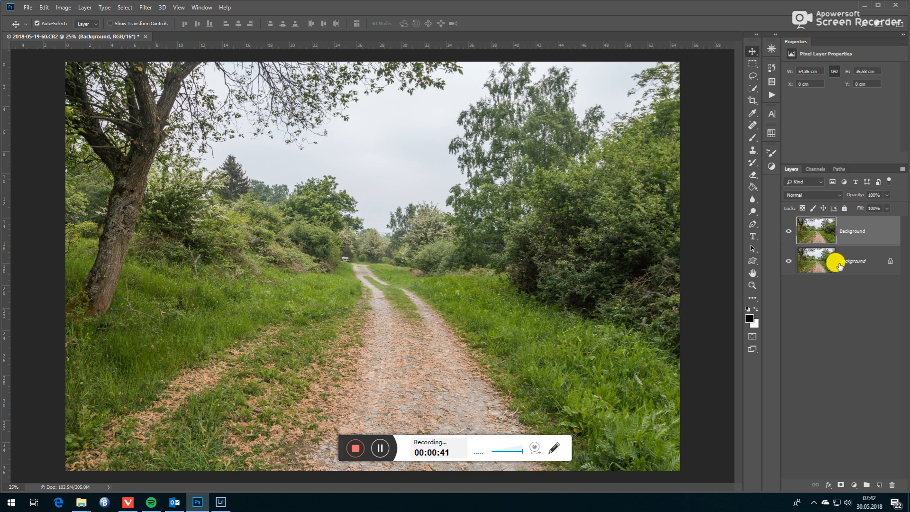
{"action": "mouse_move", "coordinate": [442, 178]}
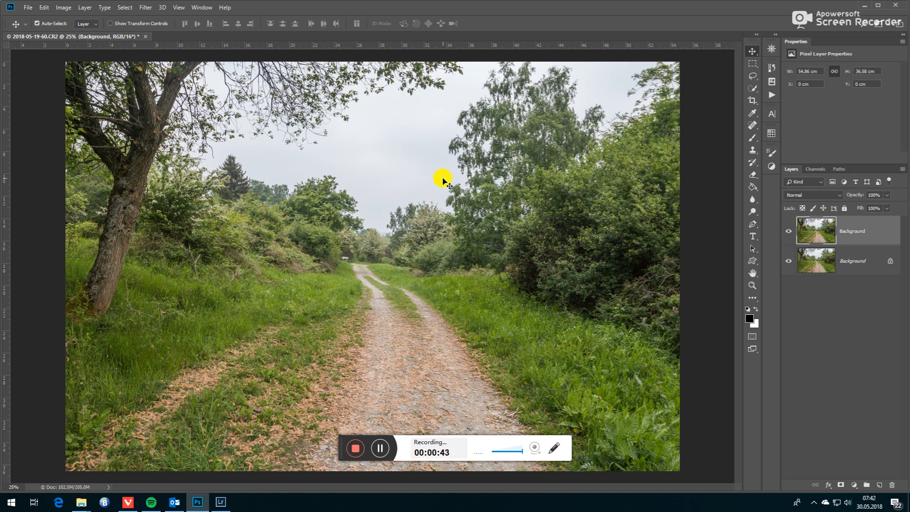
{"action": "mouse_move", "coordinate": [485, 173]}
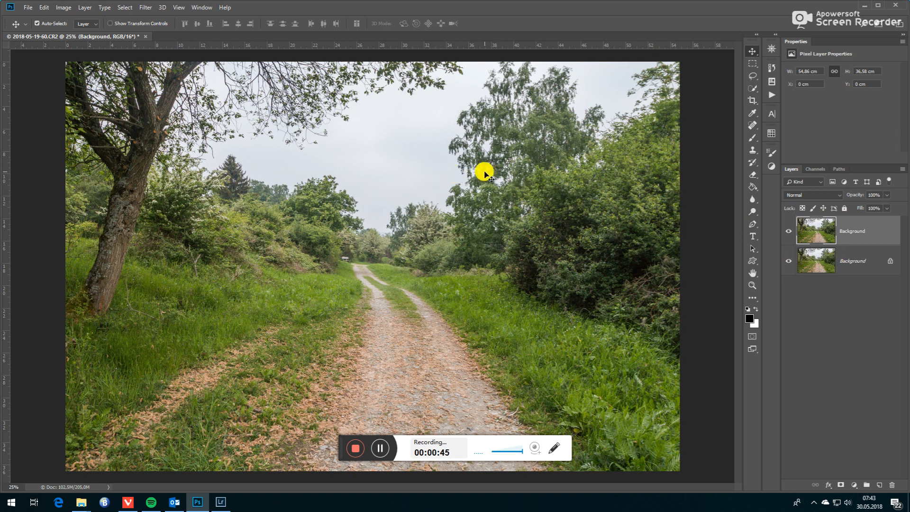
{"action": "mouse_move", "coordinate": [838, 194]}
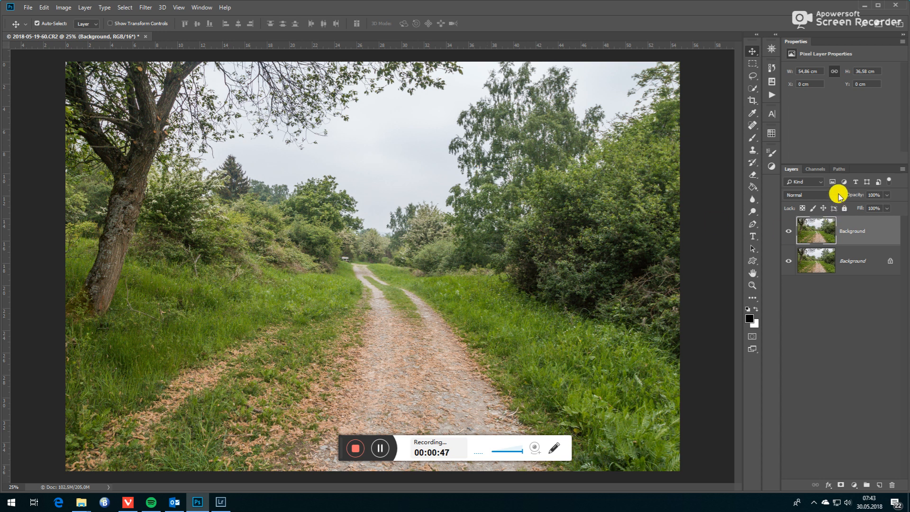
- Try Hard Light, Soft Light, Overlay, Screen and Lighten on the layer copy, then settle on Multiply
{"action": "left_click", "coordinate": [804, 194]}
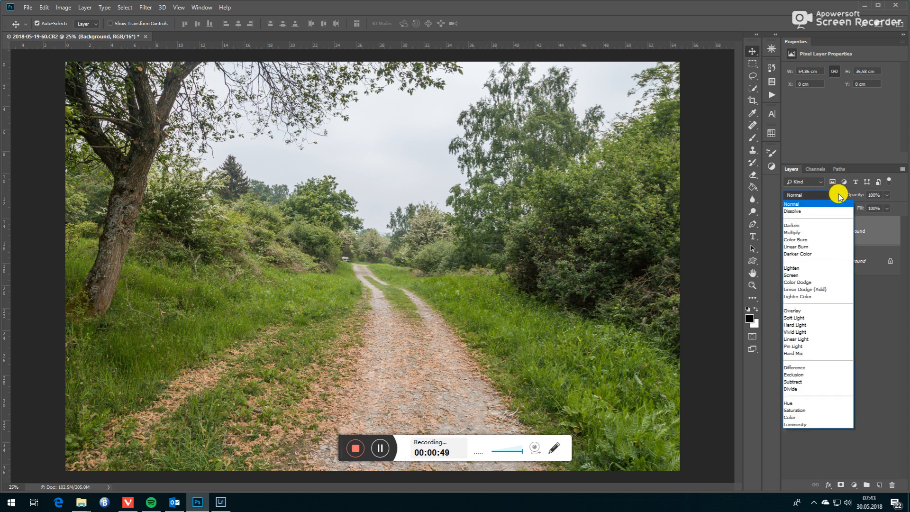
{"action": "mouse_move", "coordinate": [804, 318]}
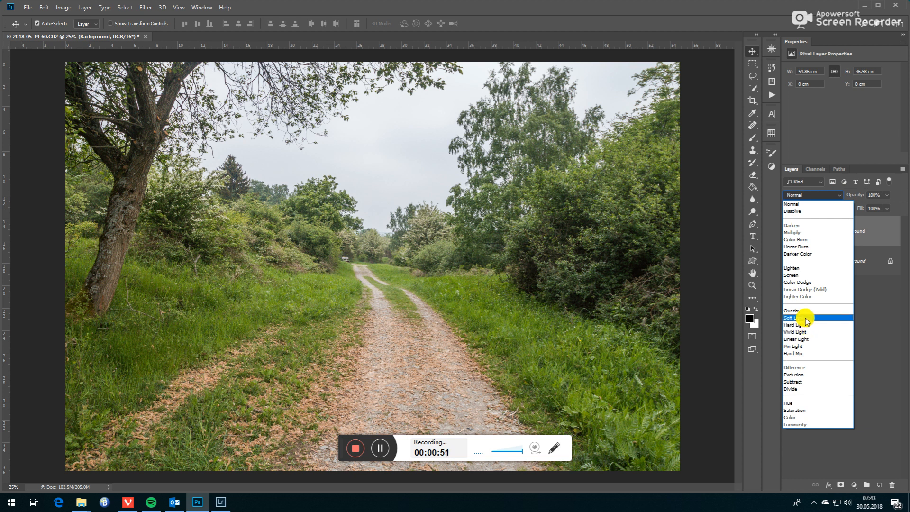
{"action": "mouse_move", "coordinate": [801, 325]}
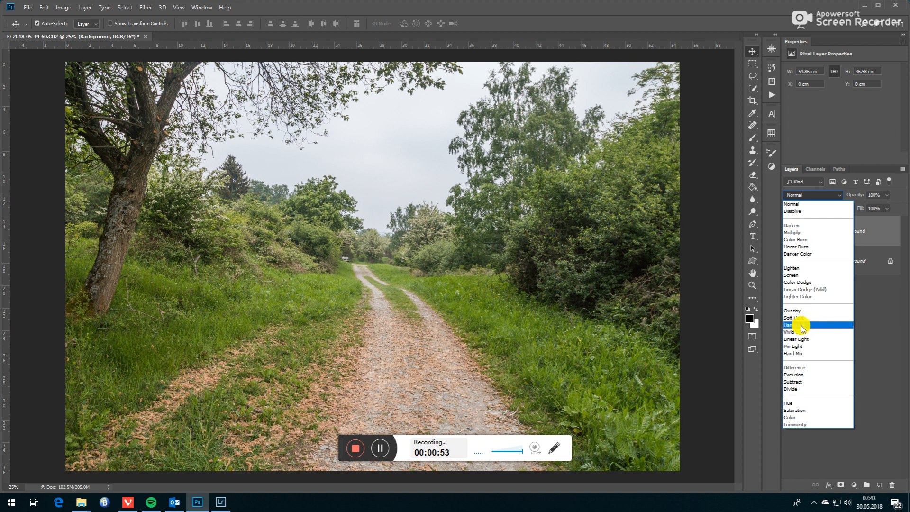
{"action": "left_click", "coordinate": [796, 324]}
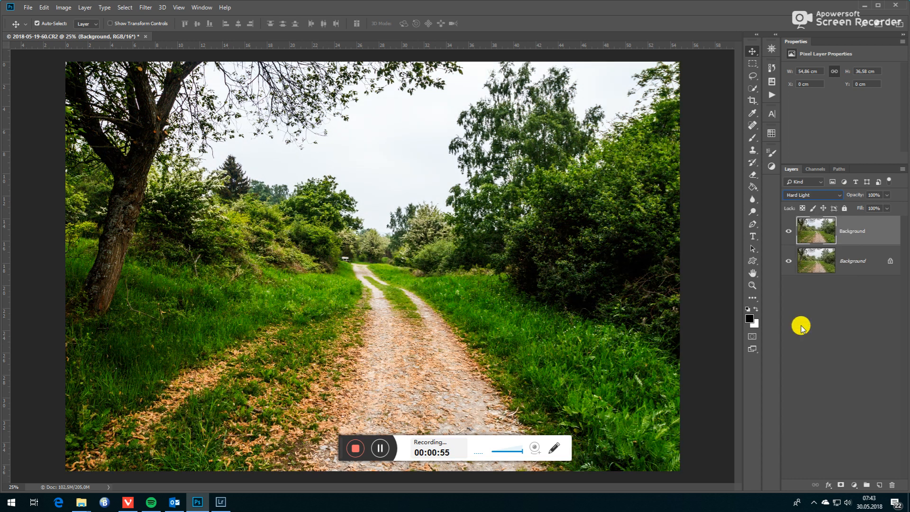
{"action": "mouse_move", "coordinate": [828, 195]}
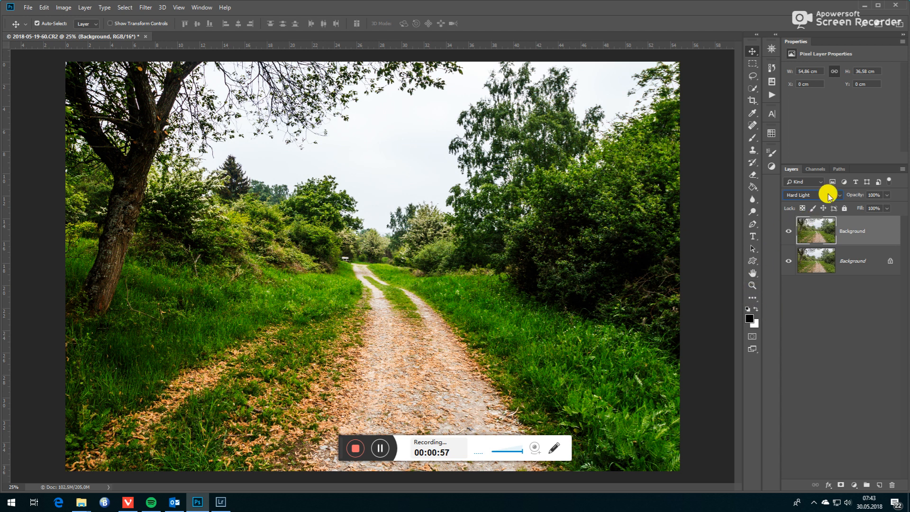
{"action": "left_click", "coordinate": [812, 195]}
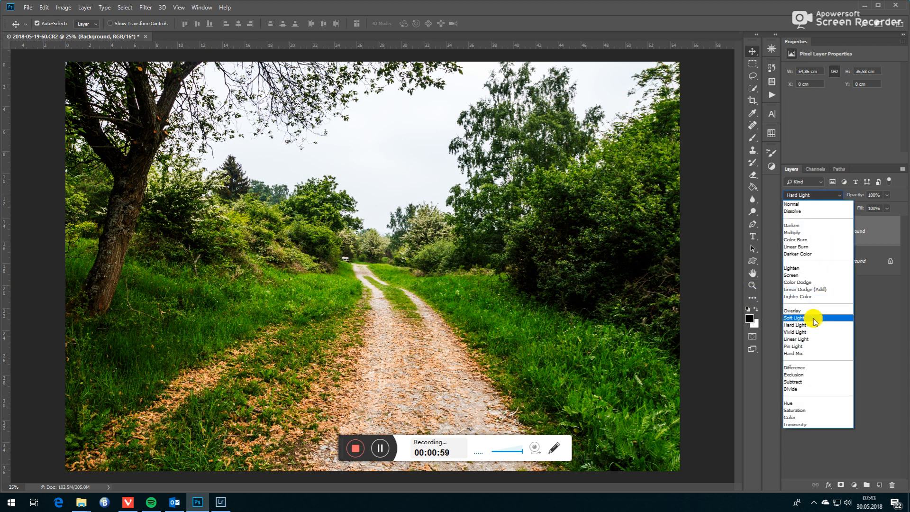
{"action": "left_click", "coordinate": [812, 318]}
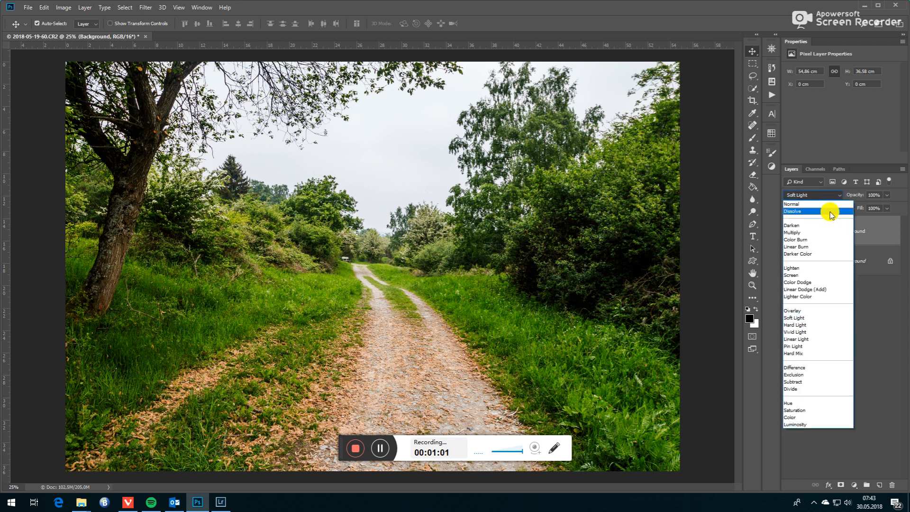
{"action": "left_click", "coordinate": [794, 311]}
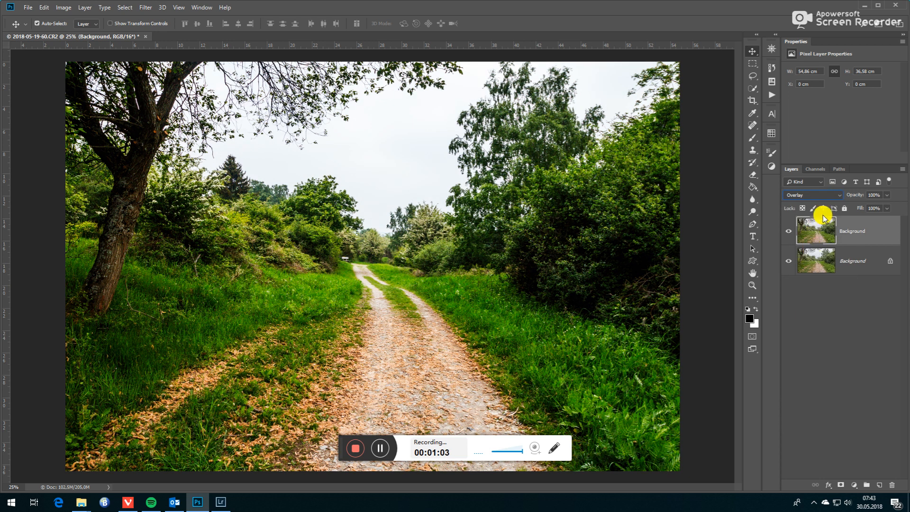
{"action": "left_click", "coordinate": [813, 194]}
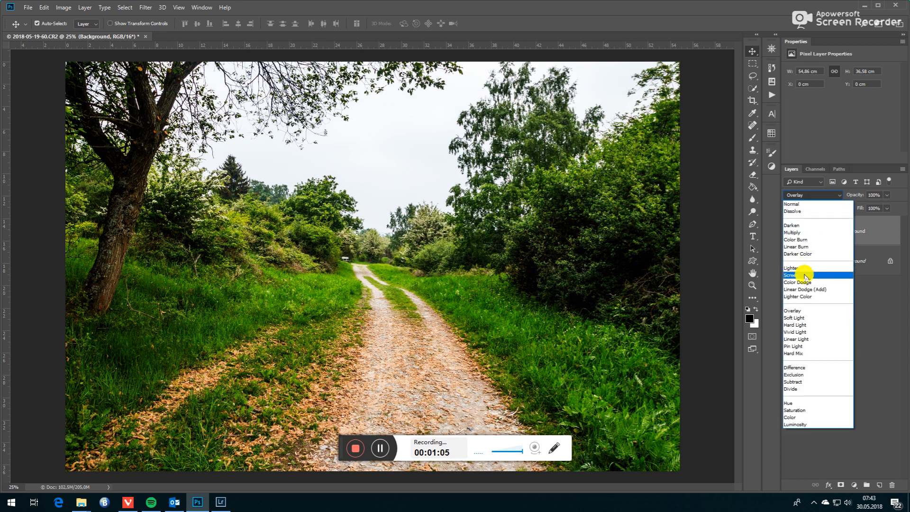
{"action": "left_click", "coordinate": [794, 274]}
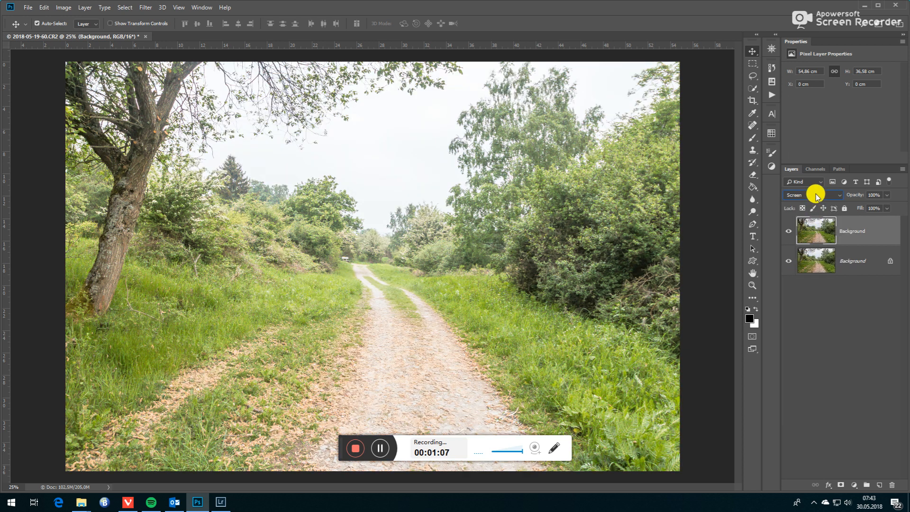
{"action": "left_click", "coordinate": [811, 195]}
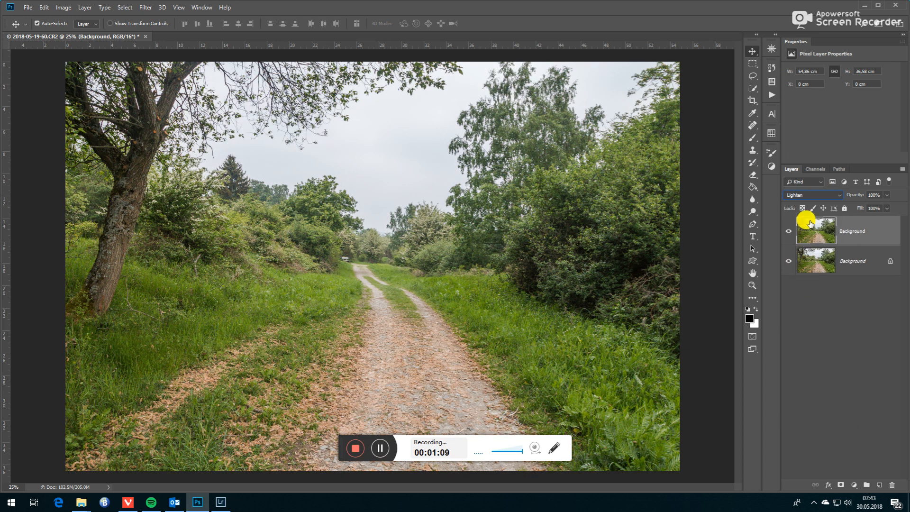
{"action": "left_click", "coordinate": [812, 195]}
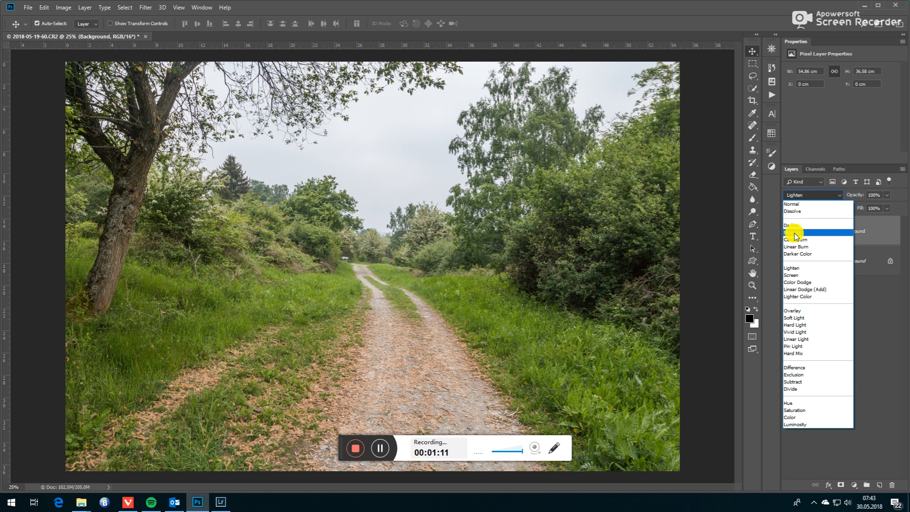
{"action": "left_click", "coordinate": [796, 224]}
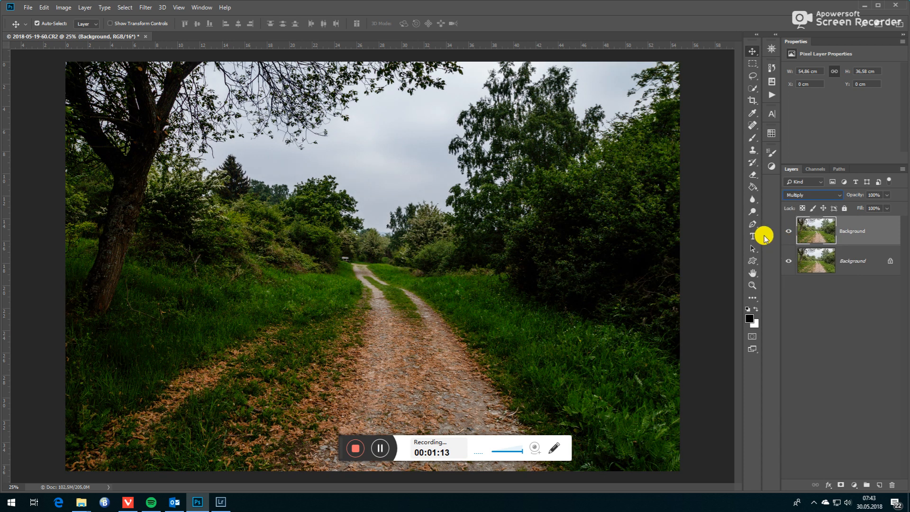
{"action": "mouse_move", "coordinate": [529, 243]}
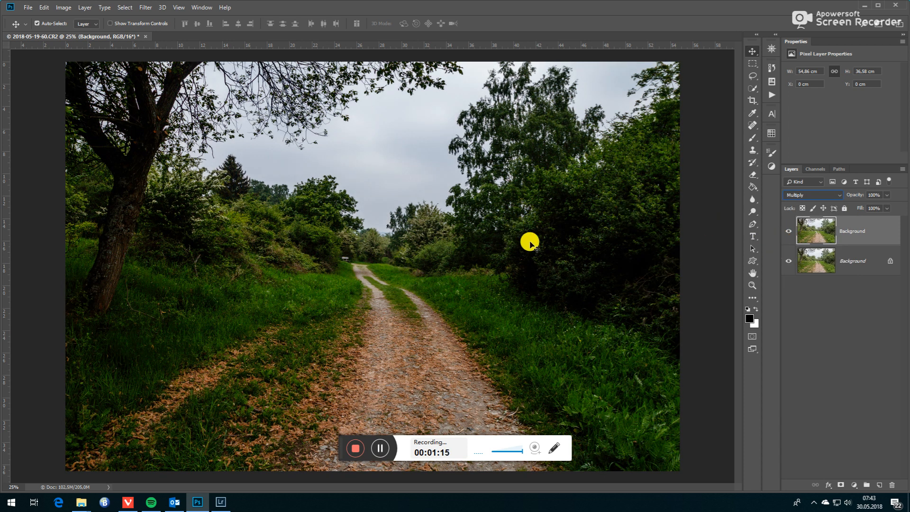
{"action": "mouse_move", "coordinate": [589, 325]}
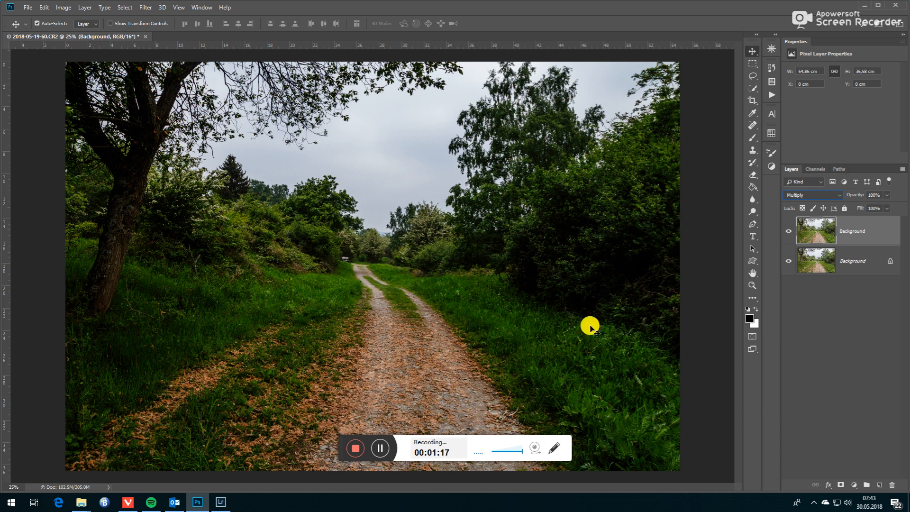
{"action": "mouse_move", "coordinate": [409, 269]}
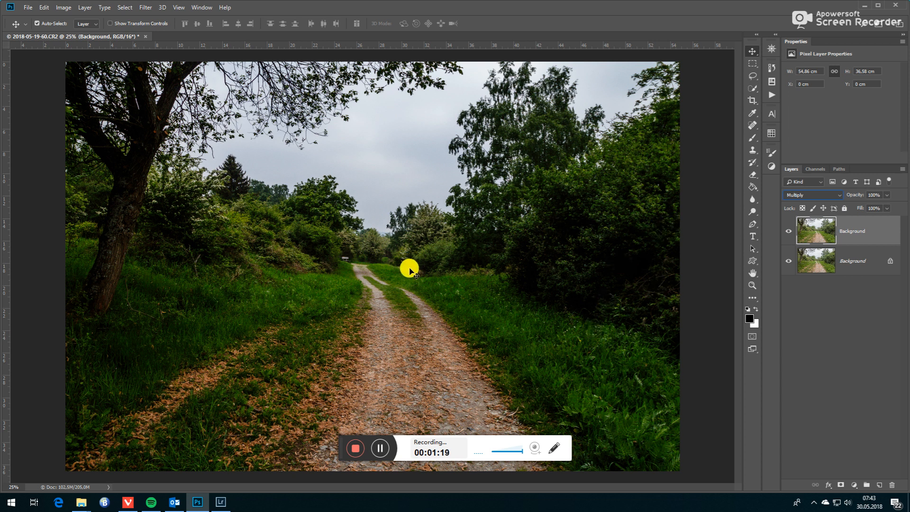
{"action": "mouse_move", "coordinate": [415, 188]}
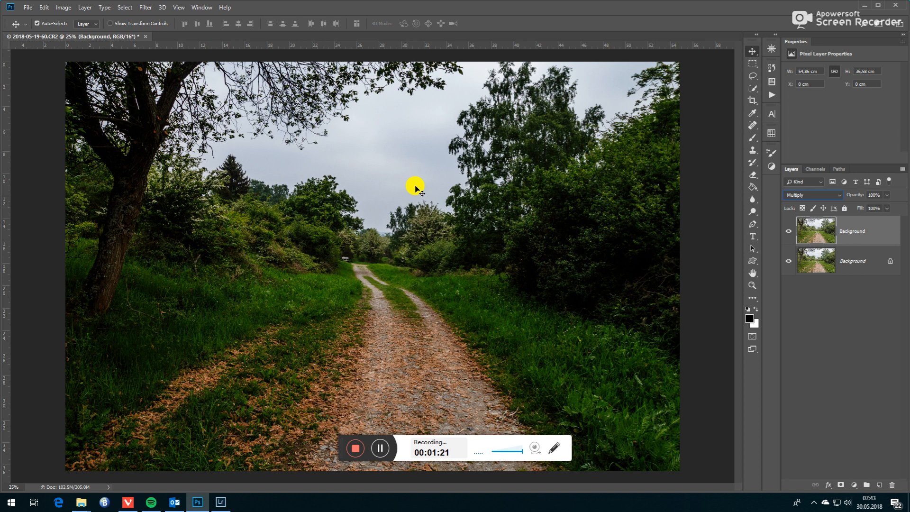
{"action": "mouse_move", "coordinate": [333, 139]}
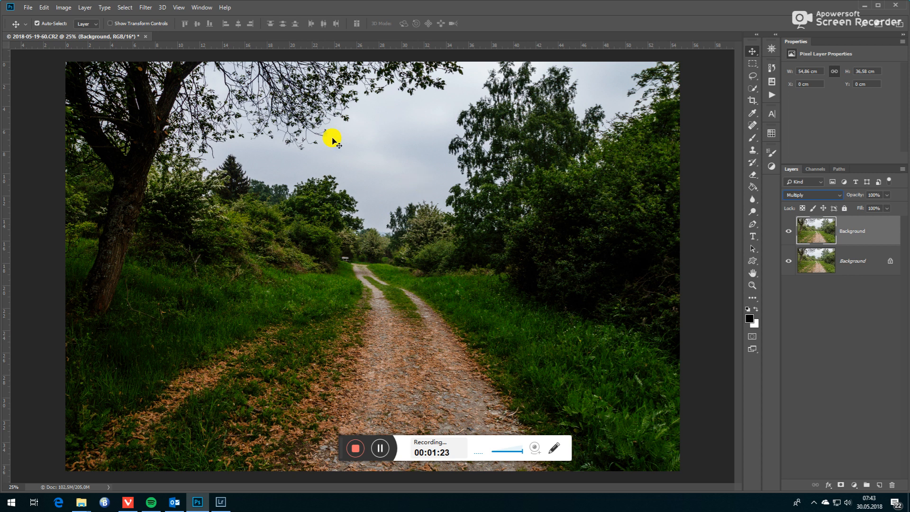
{"action": "mouse_move", "coordinate": [145, 23]}
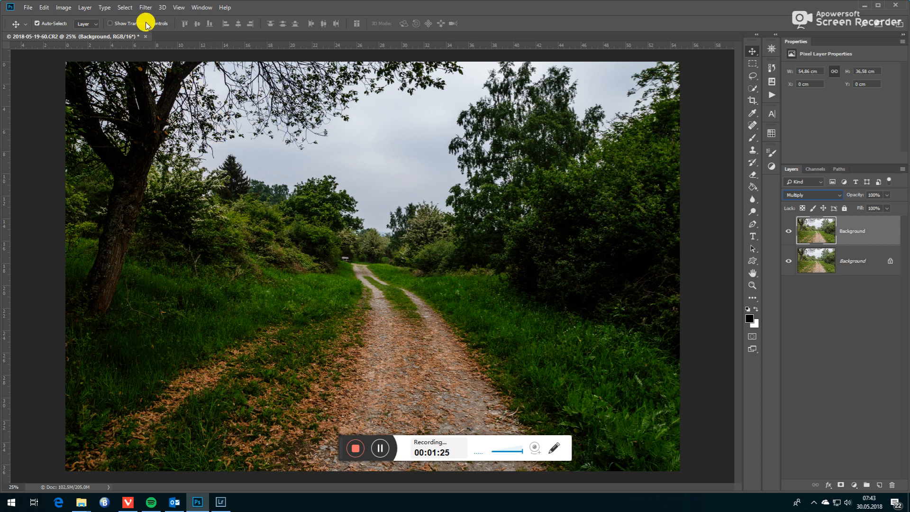
- Open the Filter menu
{"action": "left_click", "coordinate": [145, 7]}
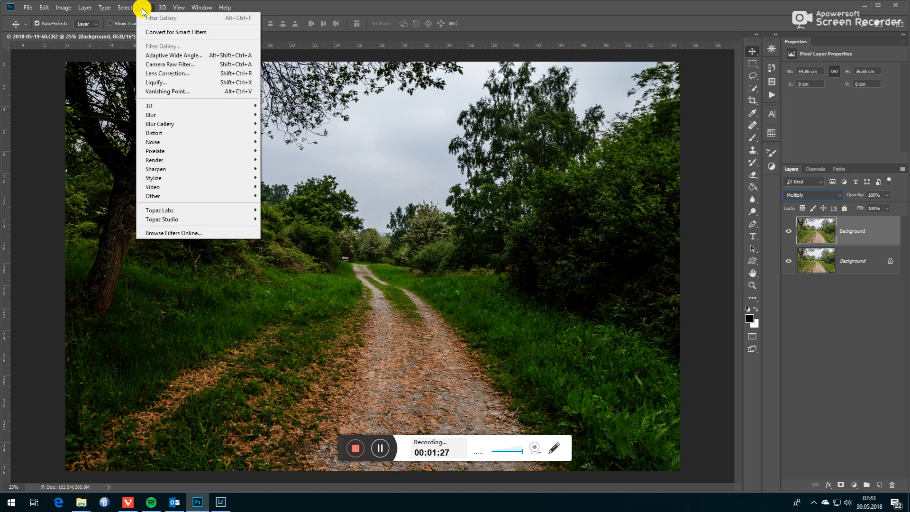
{"action": "mouse_move", "coordinate": [168, 55]}
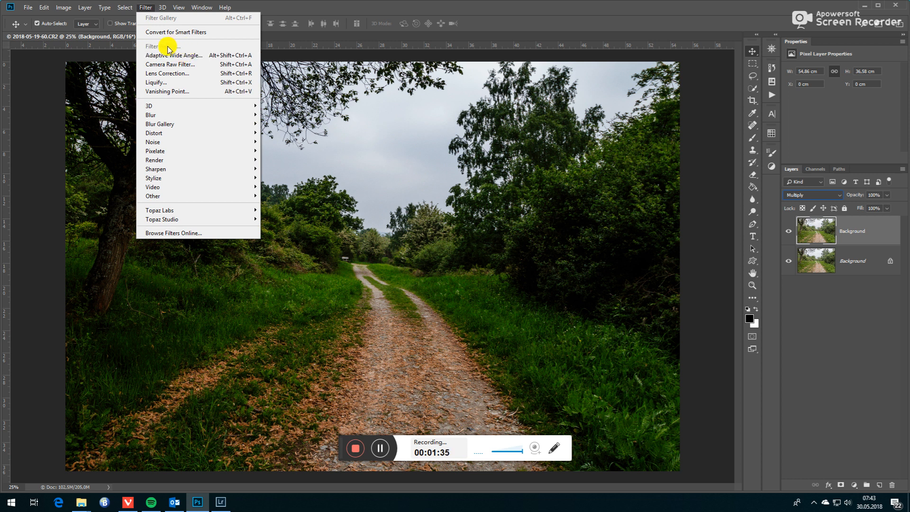
{"action": "mouse_move", "coordinate": [184, 18]}
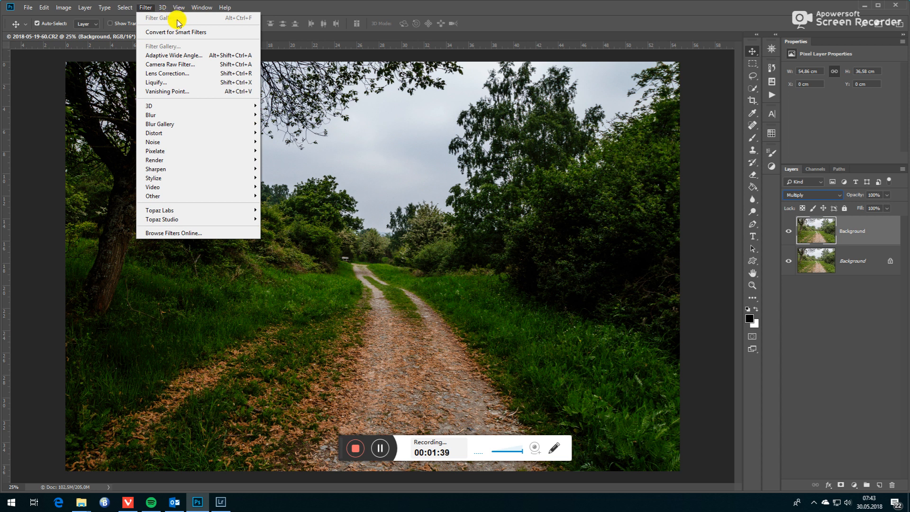
{"action": "mouse_move", "coordinate": [171, 47]}
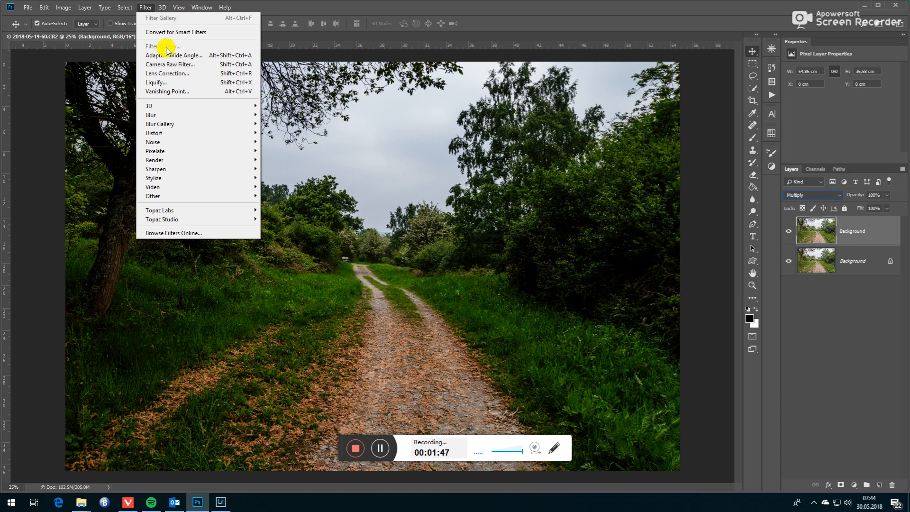
- Convert the image to 8 Bits/Channel through Image > Mode
{"action": "left_click", "coordinate": [124, 7]}
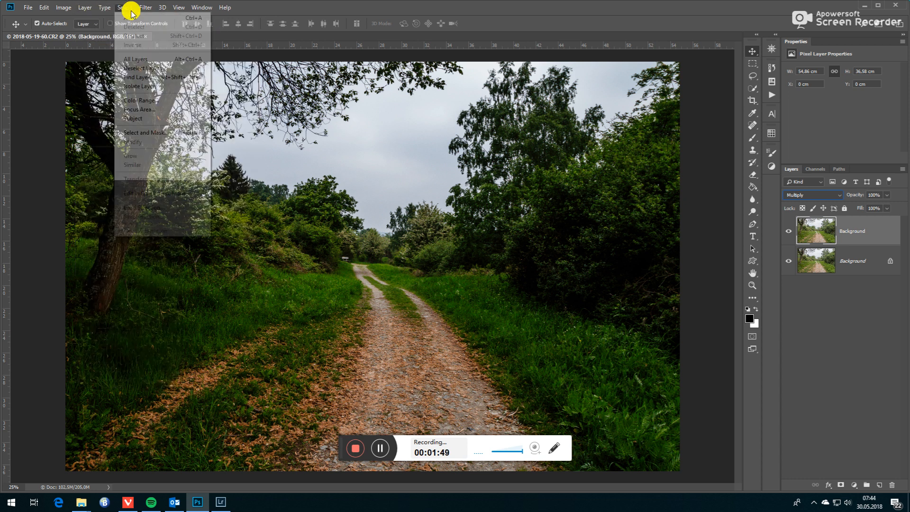
{"action": "left_click", "coordinate": [63, 7]}
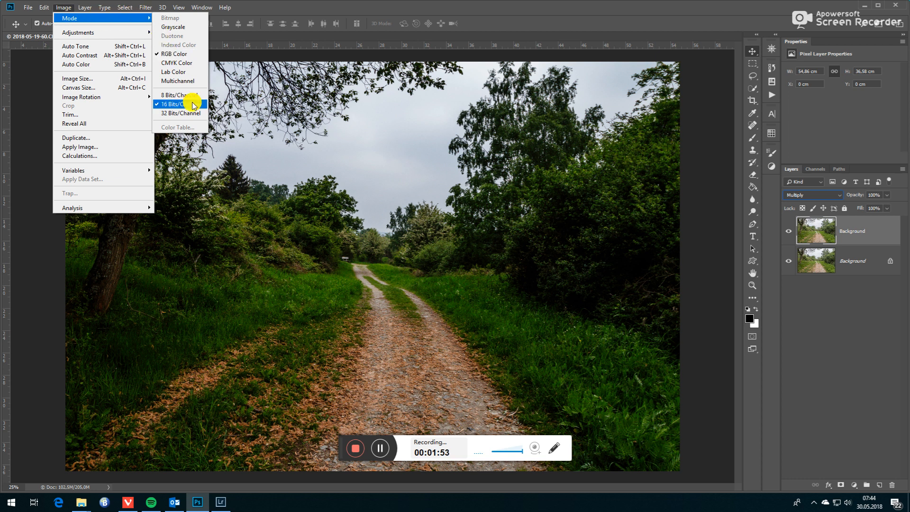
{"action": "mouse_move", "coordinate": [176, 113]}
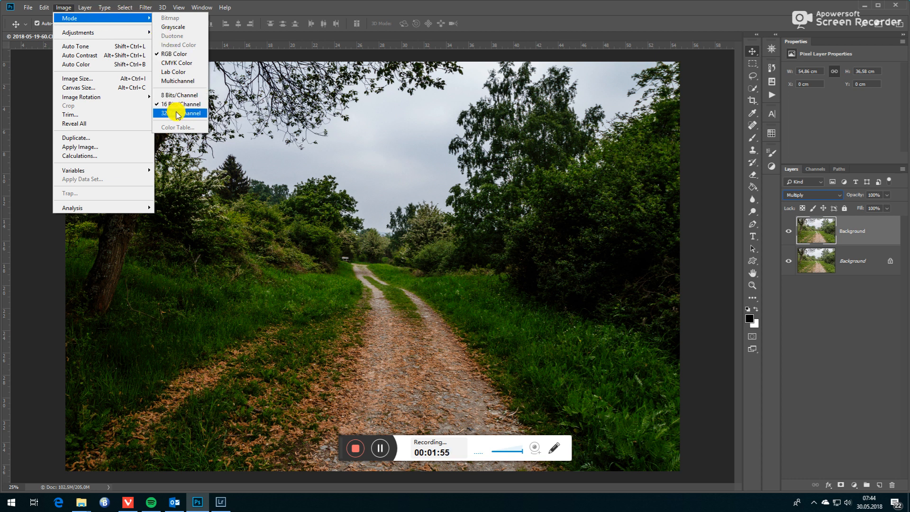
{"action": "left_click", "coordinate": [176, 94]}
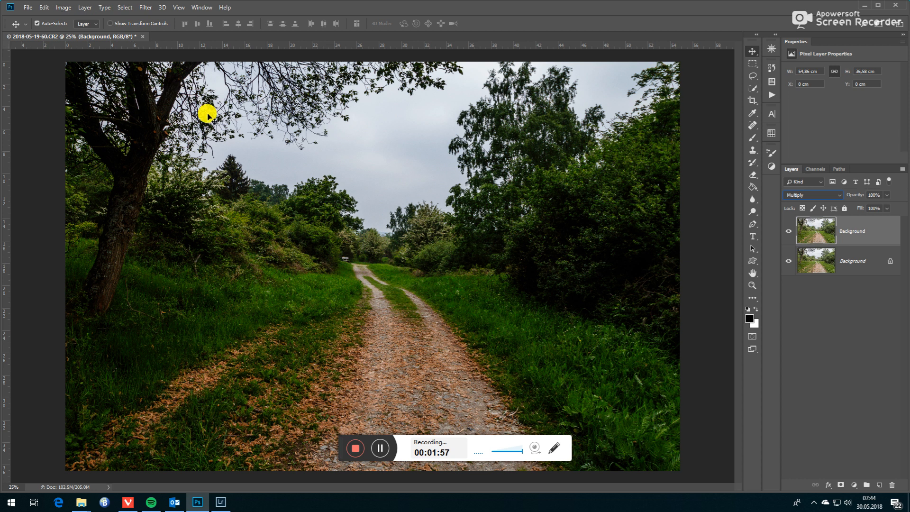
{"action": "mouse_move", "coordinate": [141, 10]}
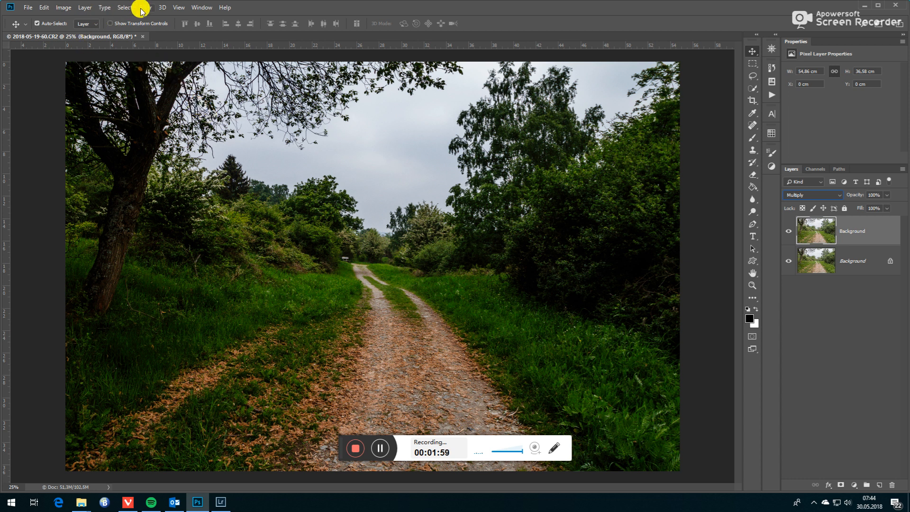
{"action": "left_click", "coordinate": [145, 7]}
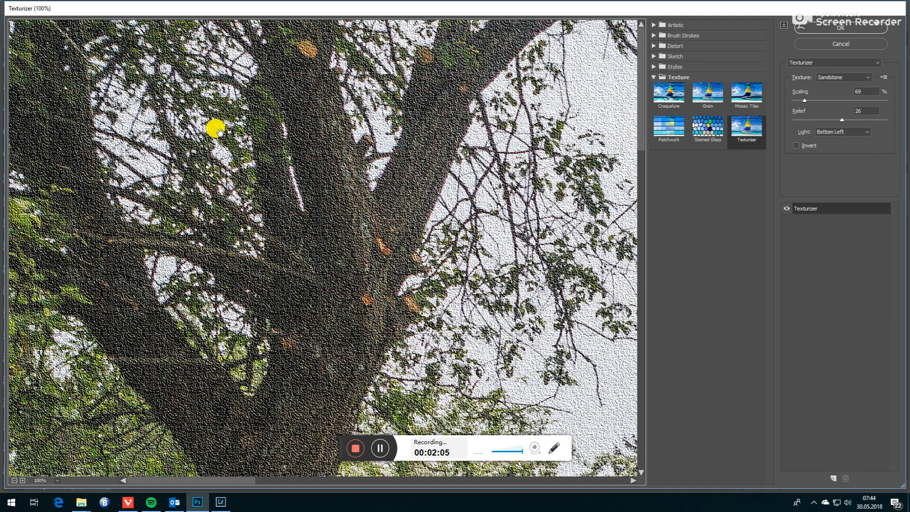
{"action": "mouse_move", "coordinate": [88, 312]}
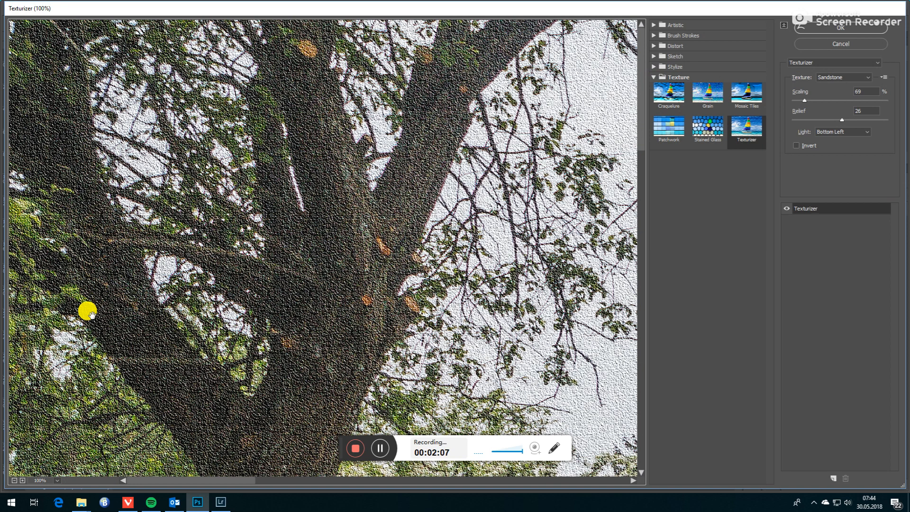
{"action": "mouse_move", "coordinate": [58, 487]}
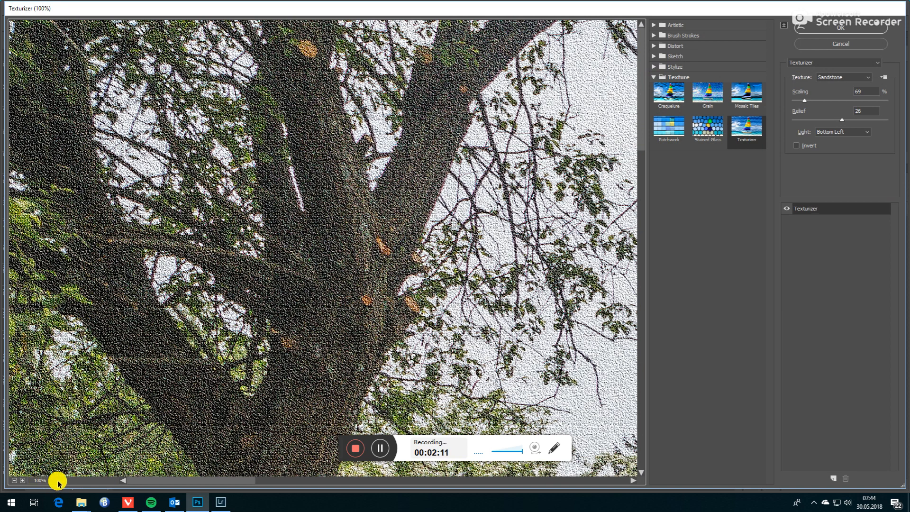
- Set the Filter Gallery preview zoom to Fit in View
{"action": "left_click", "coordinate": [41, 480]}
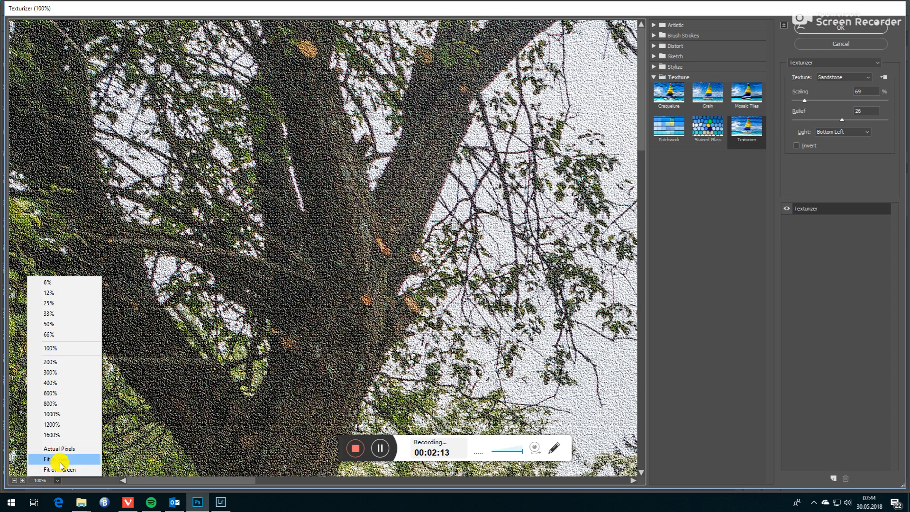
{"action": "left_click", "coordinate": [55, 460]}
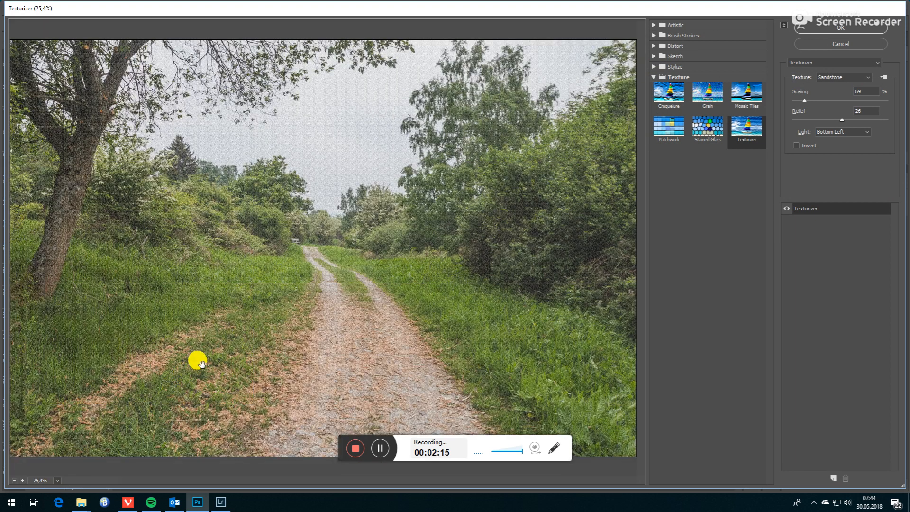
{"action": "mouse_move", "coordinate": [568, 147]}
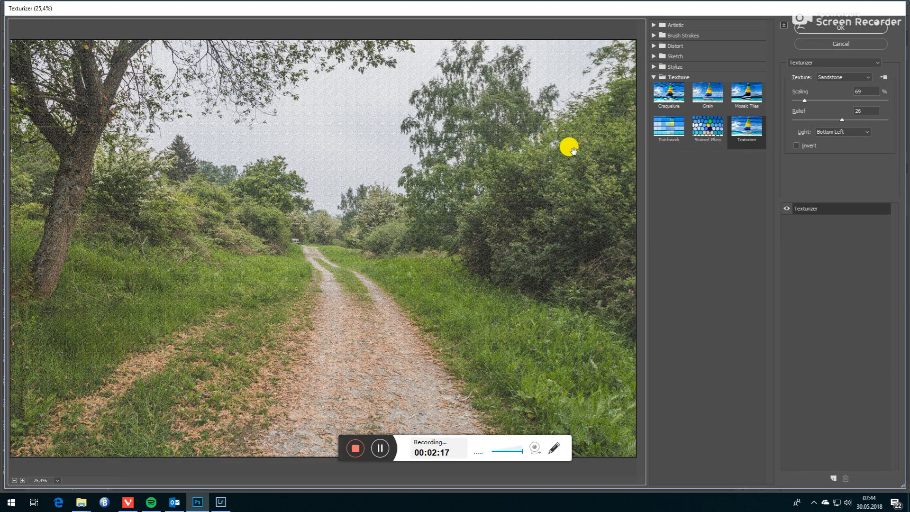
{"action": "mouse_move", "coordinate": [664, 28]}
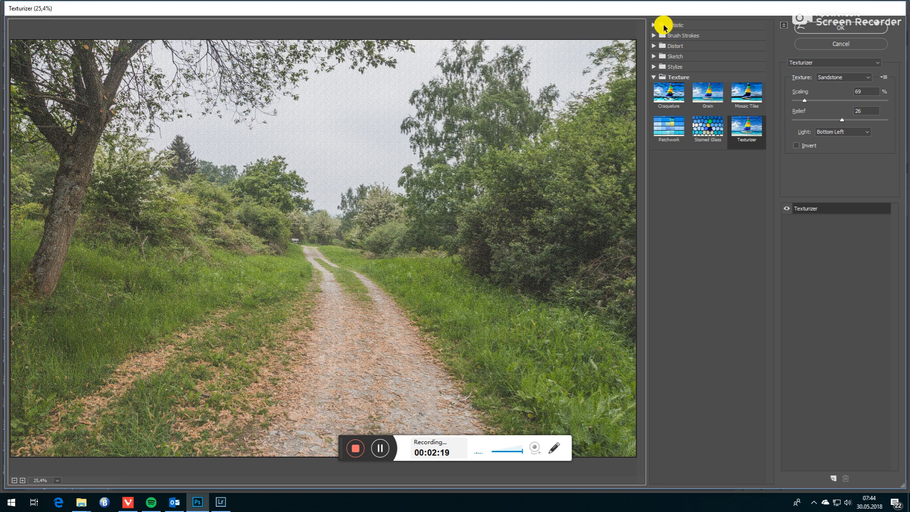
- Preview Colored Pencil from the Artistic group, then collapse the Artistic and Texture groups
{"action": "left_click", "coordinate": [654, 24]}
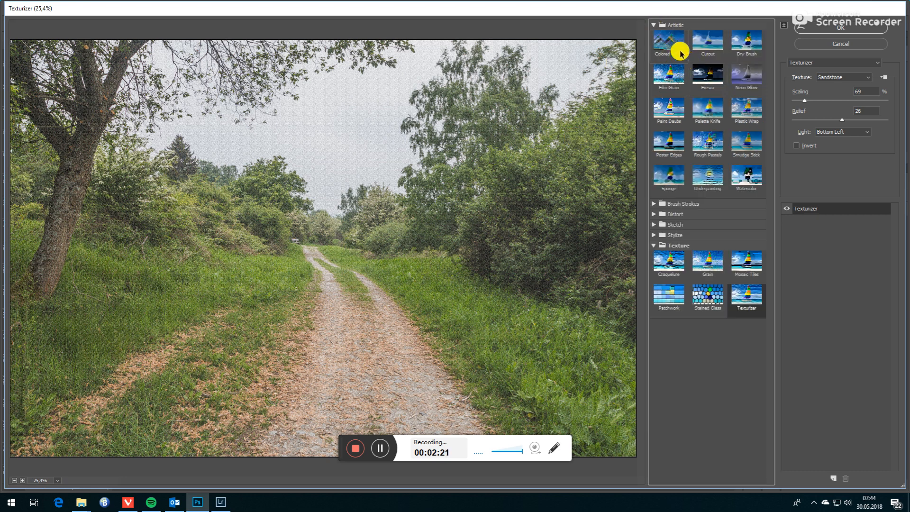
{"action": "left_click", "coordinate": [669, 42]}
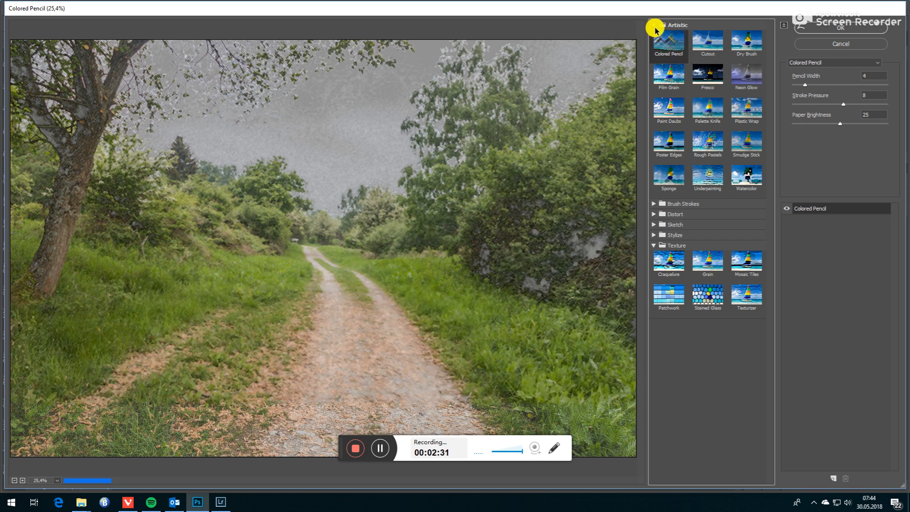
{"action": "left_click", "coordinate": [654, 24]}
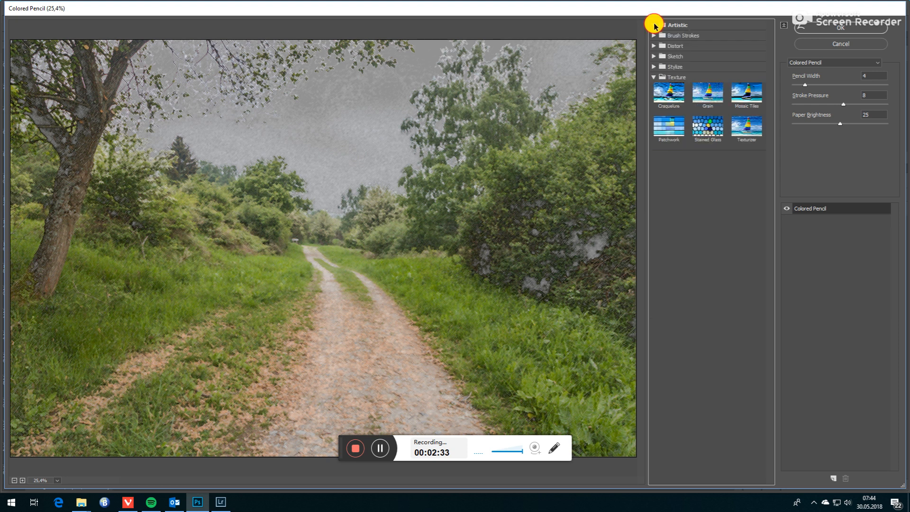
{"action": "left_click", "coordinate": [654, 77]}
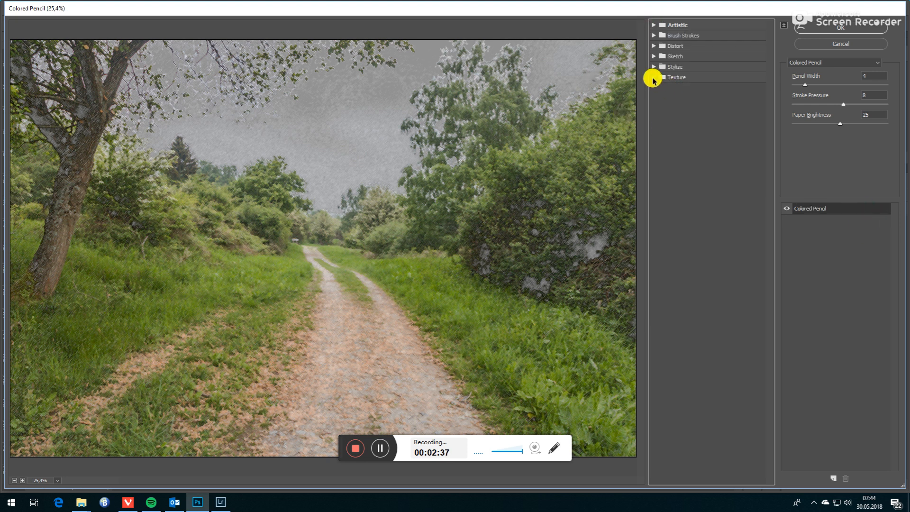
{"action": "left_click", "coordinate": [674, 77]}
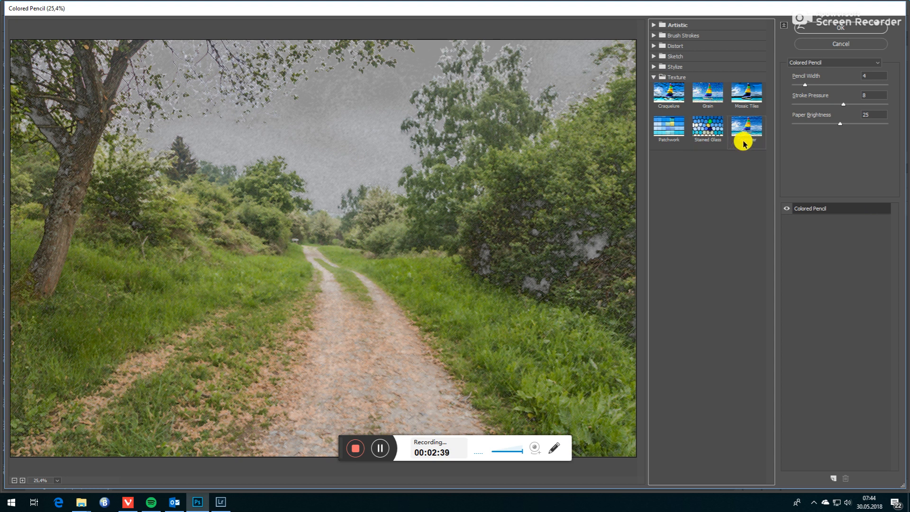
{"action": "mouse_move", "coordinate": [801, 82]}
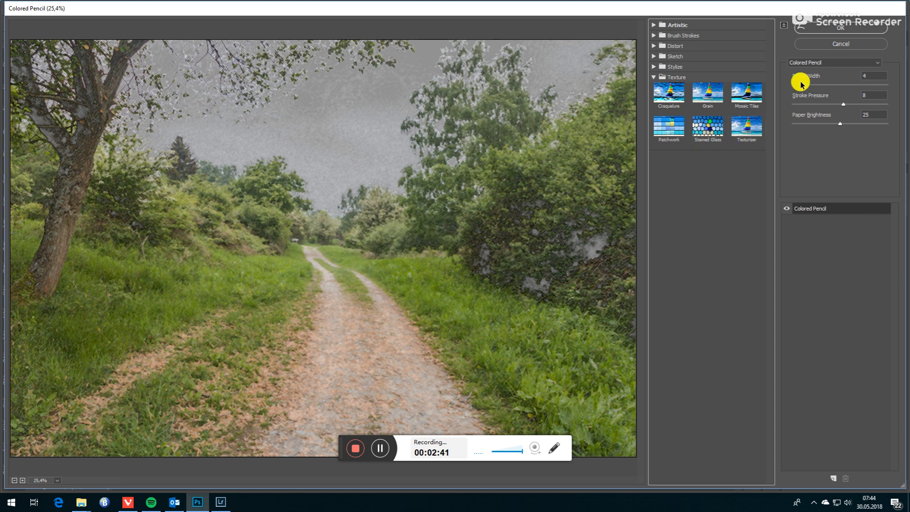
- Switch to Texturizer, try Brick, Burlap and Sandstone textures, then choose Canvas
{"action": "left_click", "coordinate": [746, 126]}
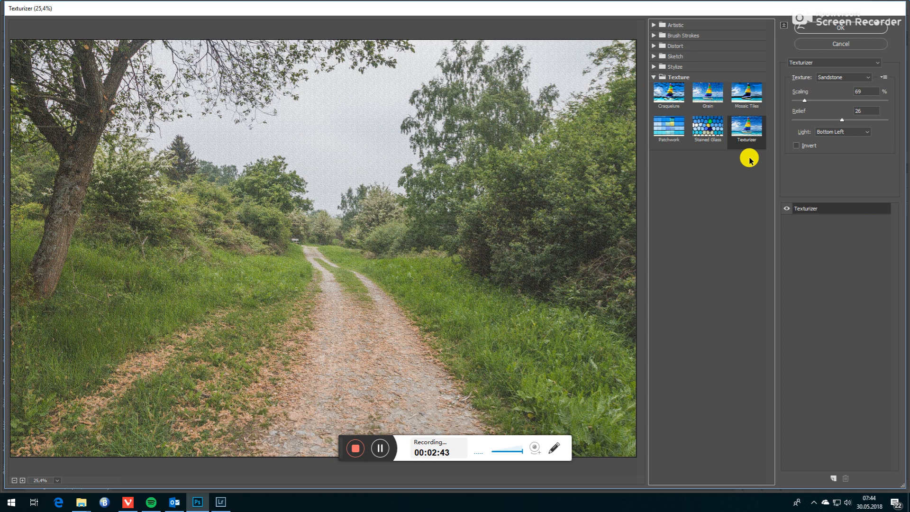
{"action": "mouse_move", "coordinate": [628, 171]}
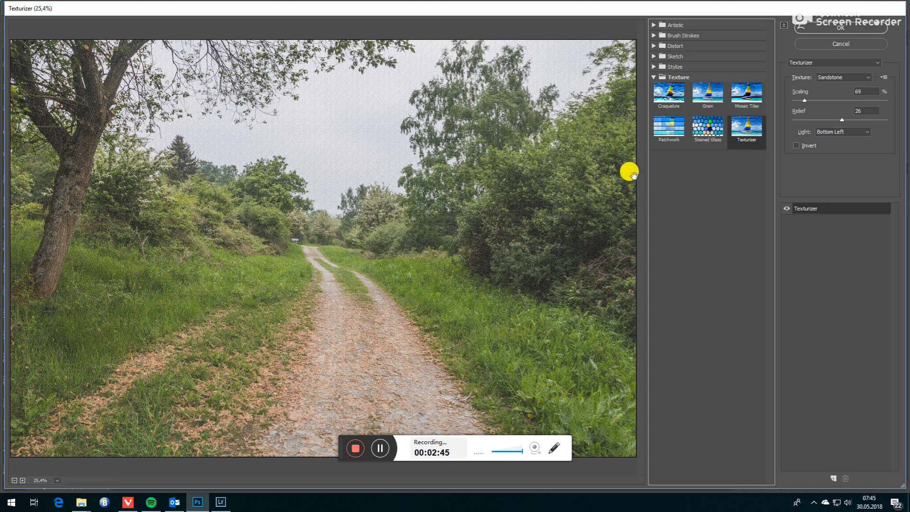
{"action": "mouse_move", "coordinate": [777, 107]}
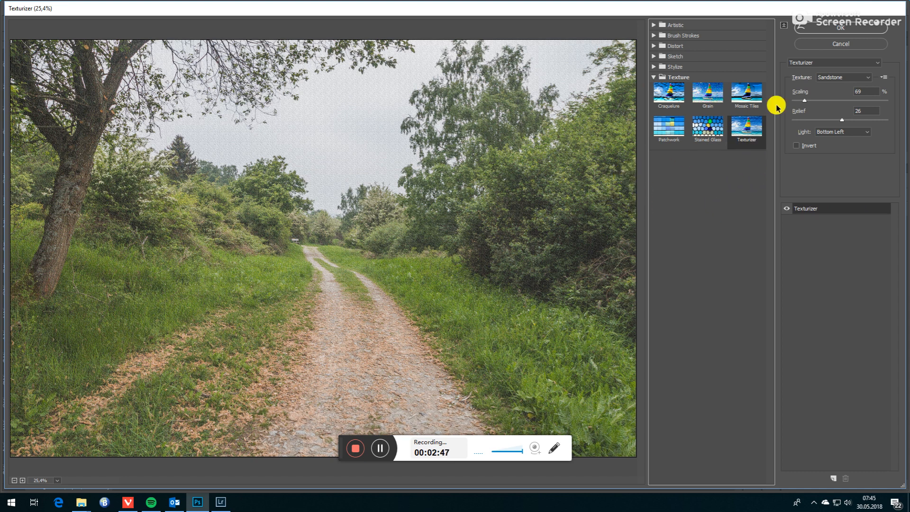
{"action": "left_click", "coordinate": [843, 77]}
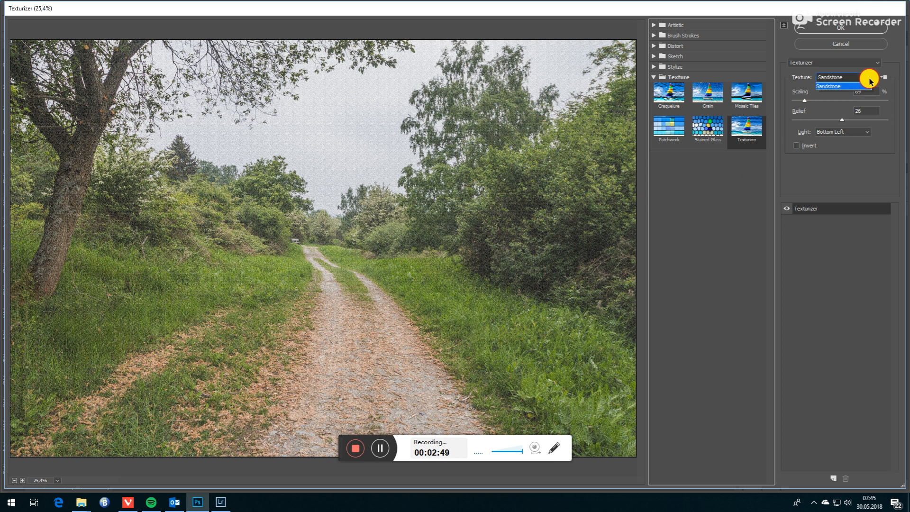
{"action": "left_click", "coordinate": [832, 85]}
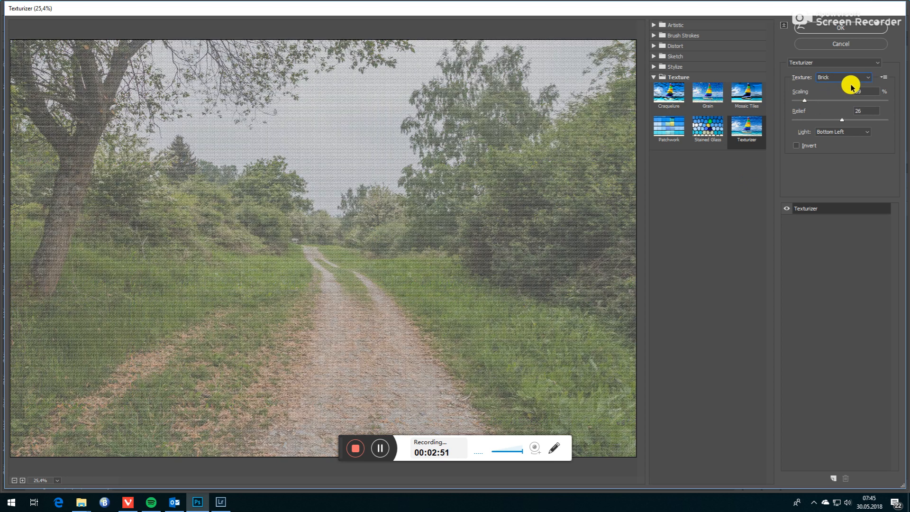
{"action": "left_click", "coordinate": [843, 77]}
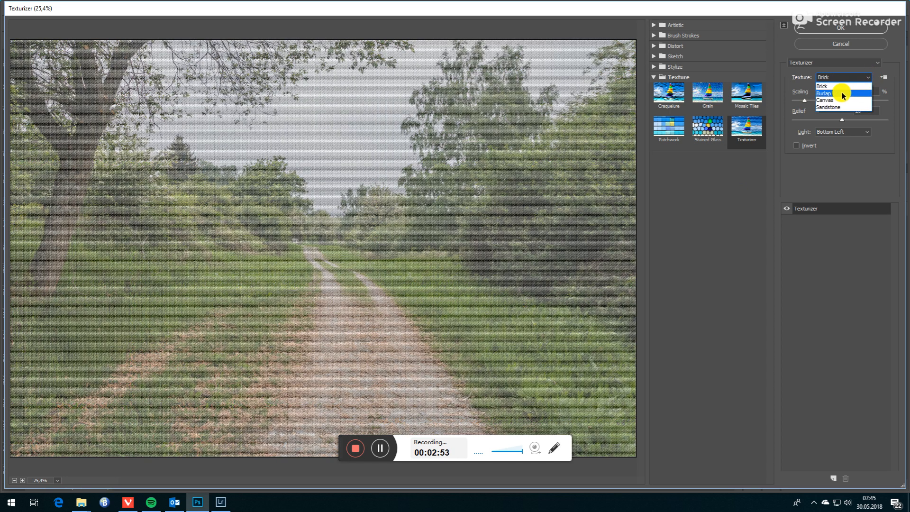
{"action": "left_click", "coordinate": [823, 93]}
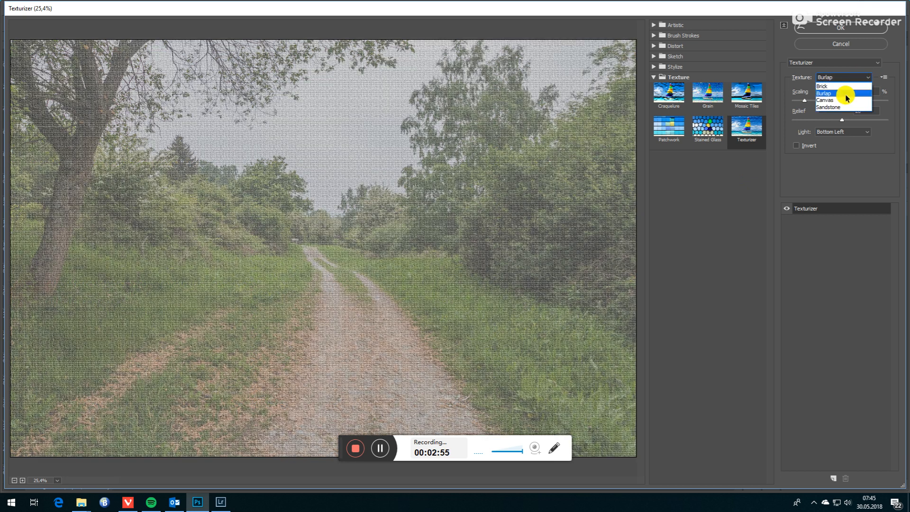
{"action": "left_click", "coordinate": [824, 100]}
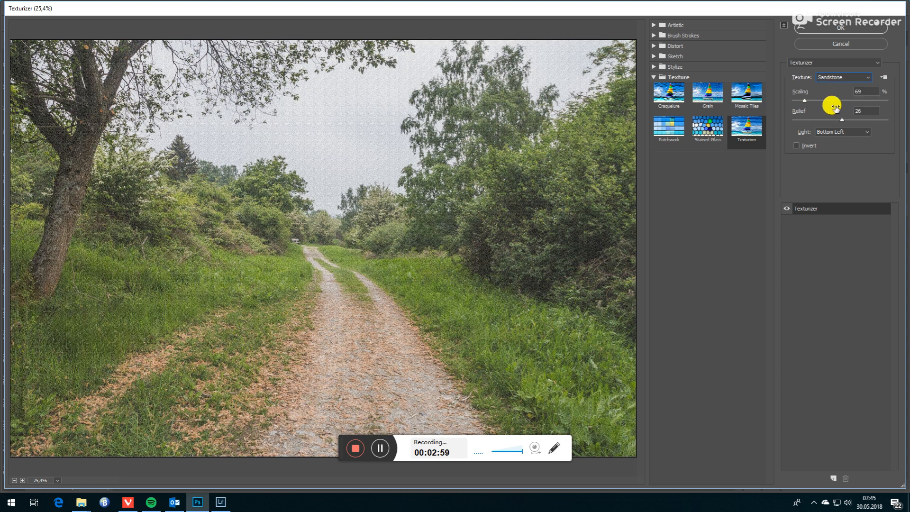
{"action": "left_click", "coordinate": [844, 77]}
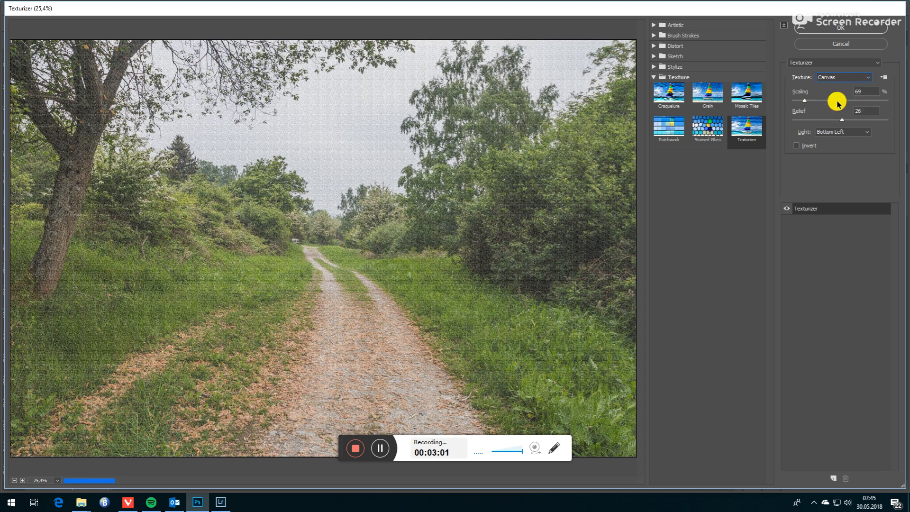
{"action": "mouse_move", "coordinate": [473, 111]}
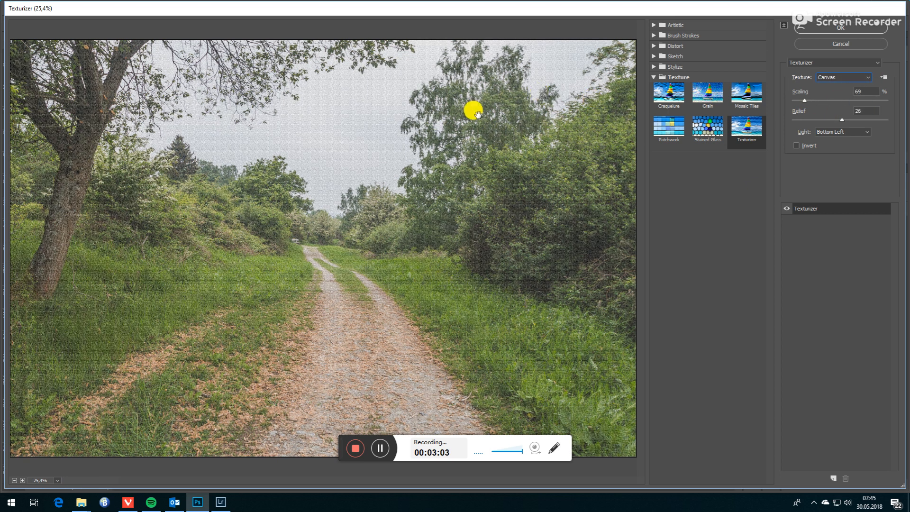
{"action": "mouse_move", "coordinate": [804, 100]}
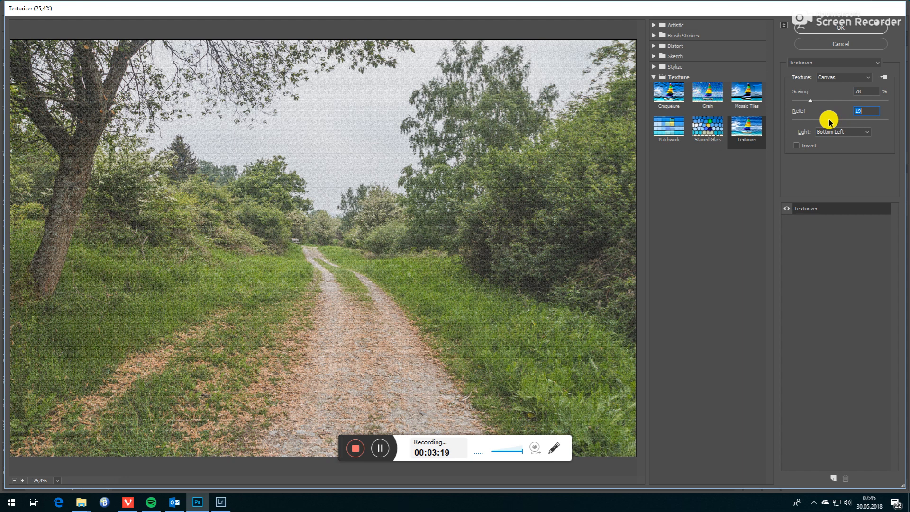
{"action": "mouse_move", "coordinate": [843, 80]}
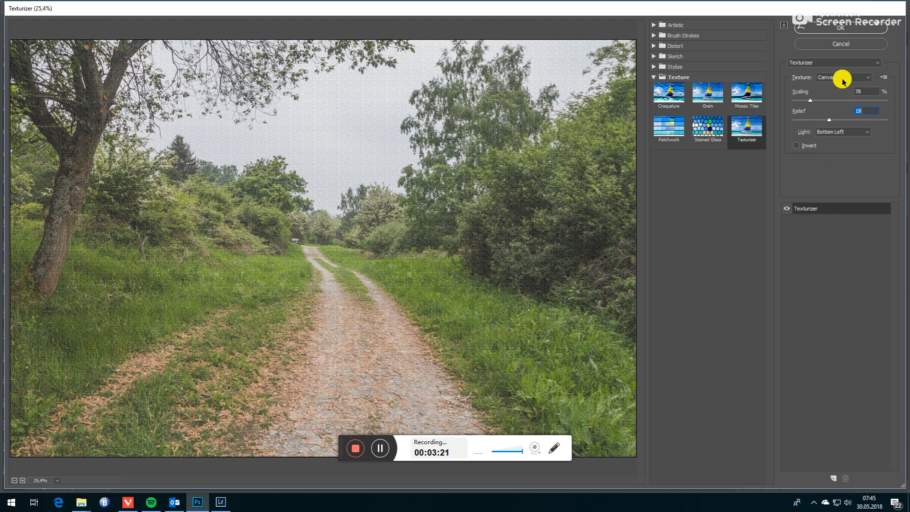
{"action": "mouse_move", "coordinate": [840, 29]}
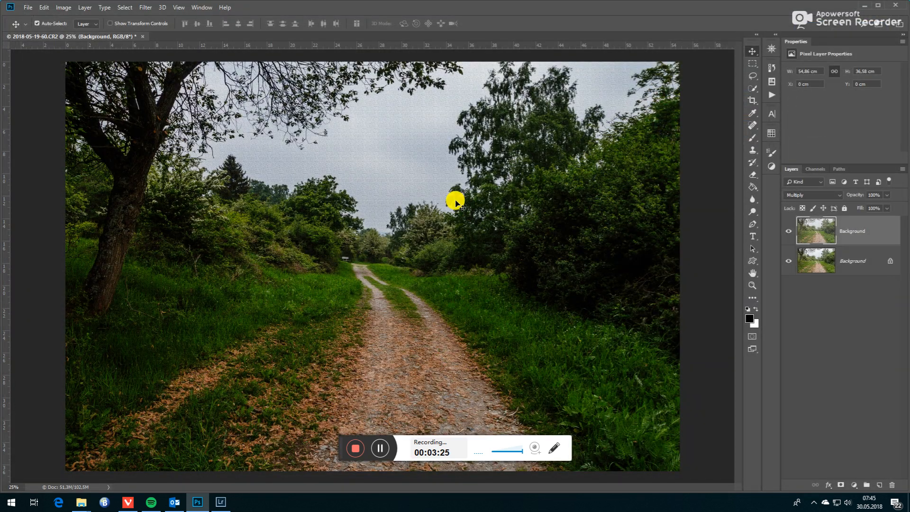
{"action": "mouse_move", "coordinate": [623, 213]}
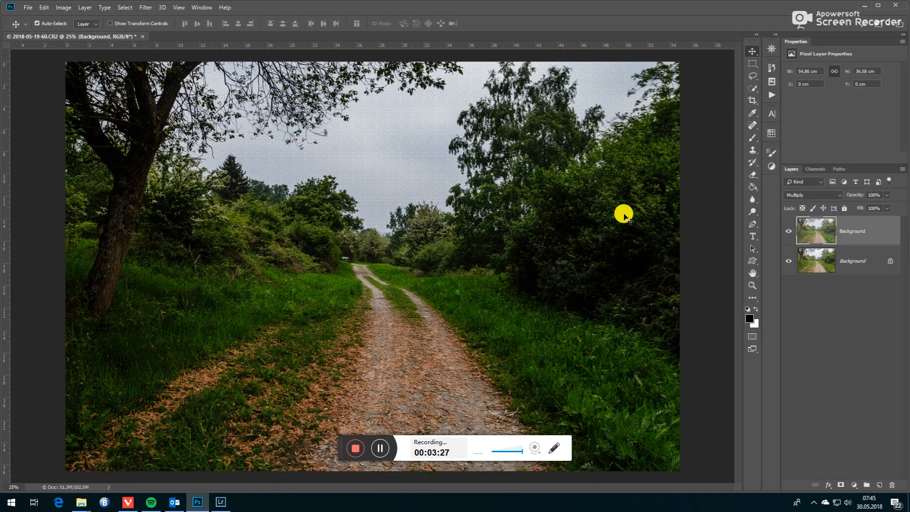
{"action": "mouse_move", "coordinate": [319, 152]}
{"action": "type", "text": "85"}
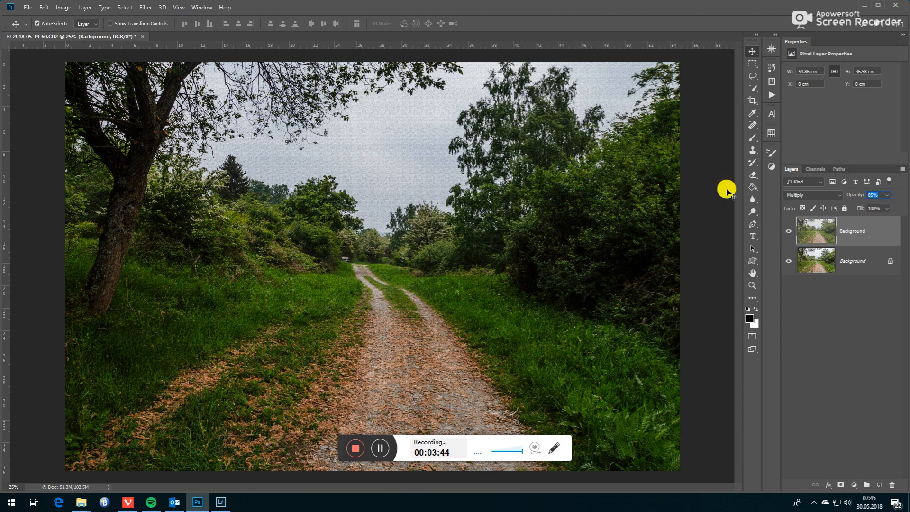
{"action": "mouse_move", "coordinate": [81, 8]}
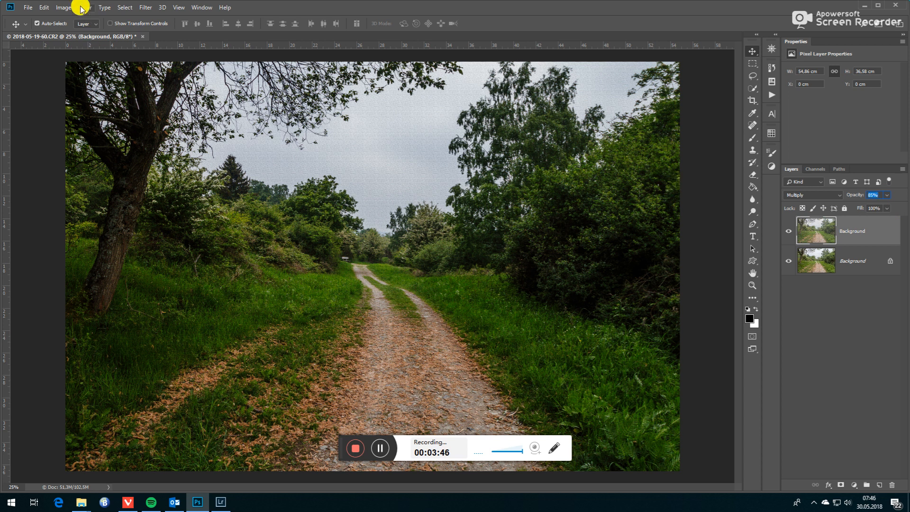
- Merge both layers with Layer > Flatten Image
{"action": "left_click", "coordinate": [85, 7]}
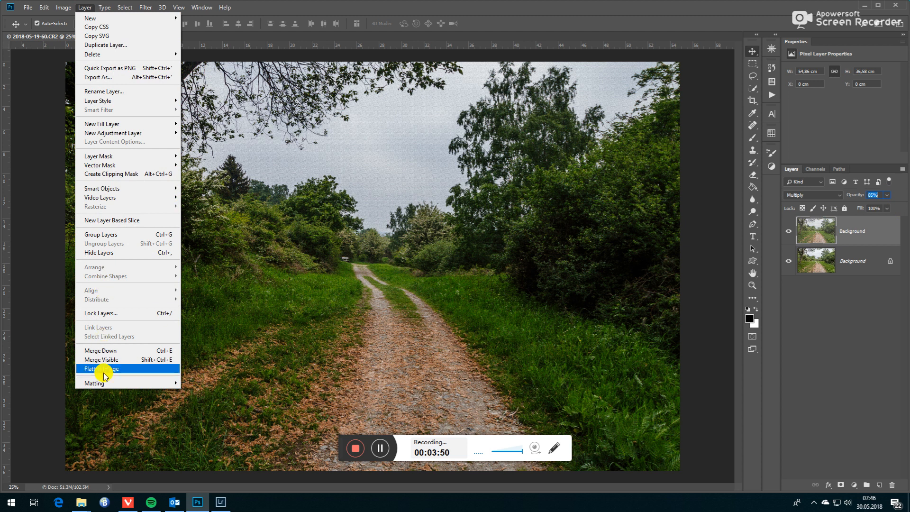
{"action": "left_click", "coordinate": [103, 369]}
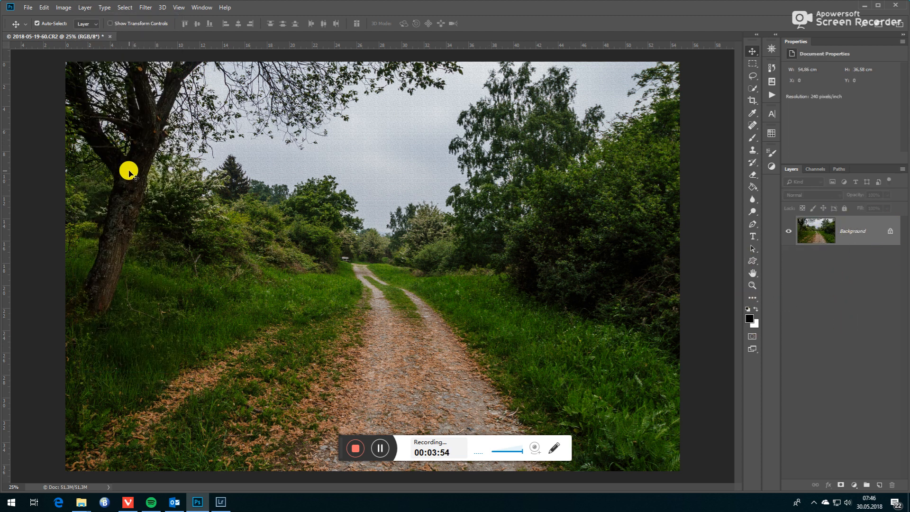
{"action": "mouse_move", "coordinate": [111, 60]}
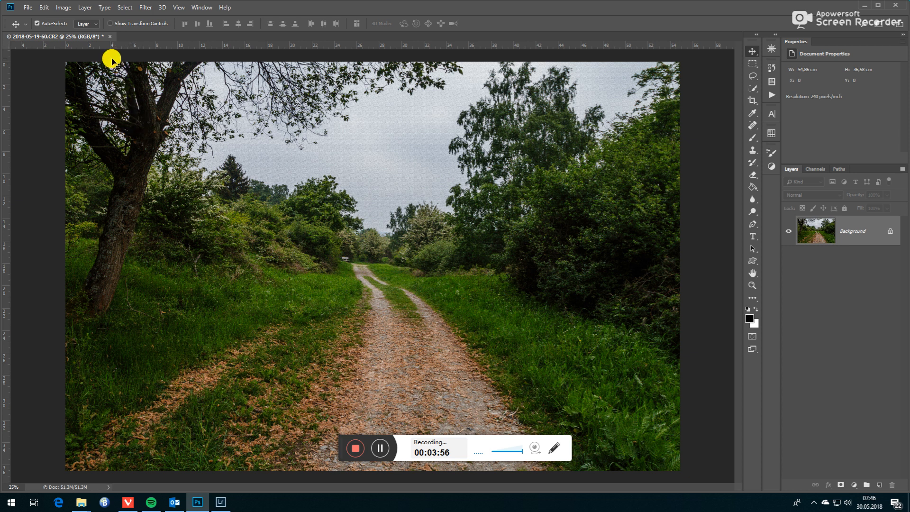
{"action": "mouse_move", "coordinate": [125, 78]}
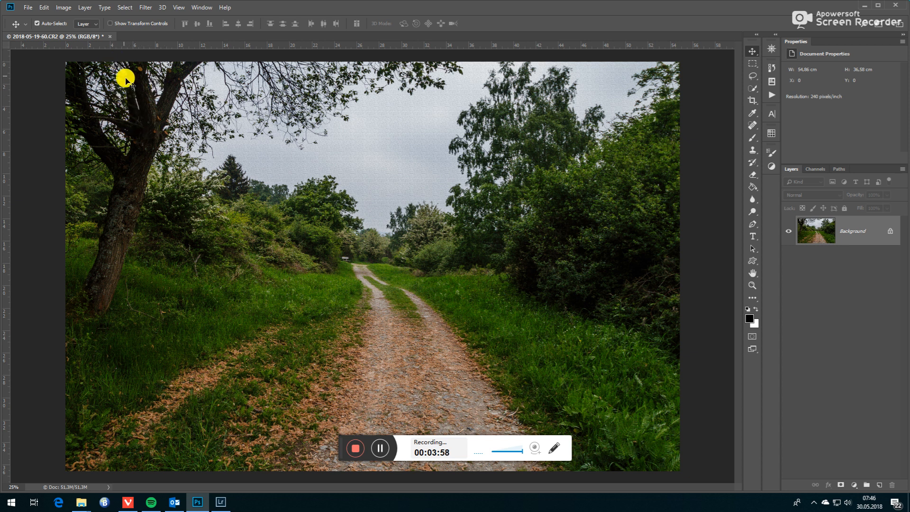
{"action": "mouse_move", "coordinate": [110, 38]}
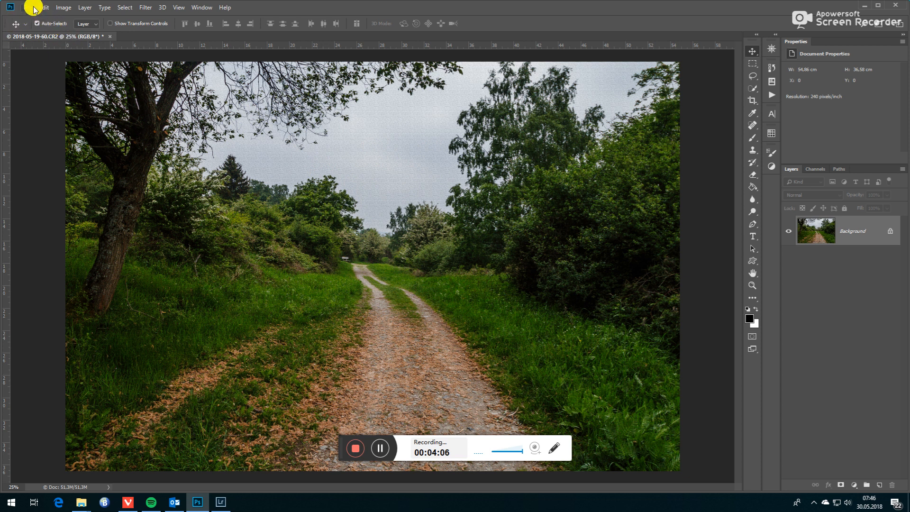
- Save the flattened image with File > Save
{"action": "left_click", "coordinate": [27, 7]}
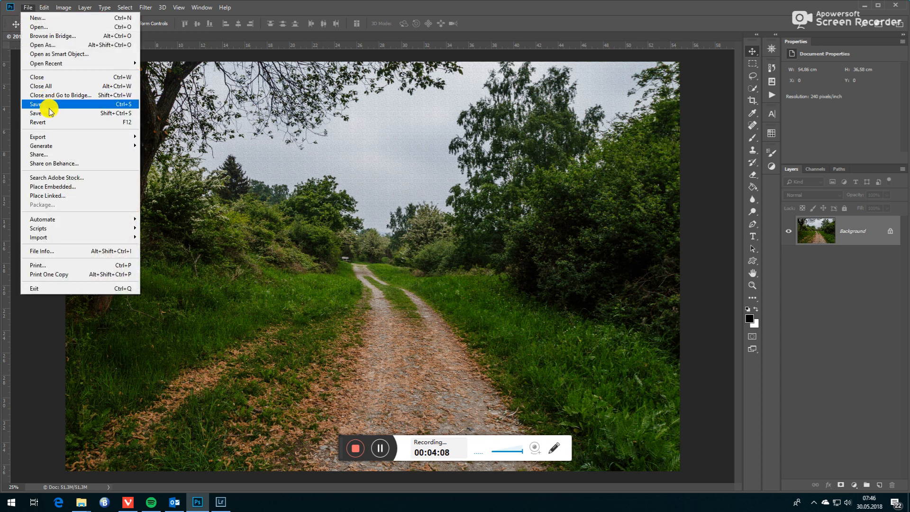
{"action": "left_click", "coordinate": [40, 113]}
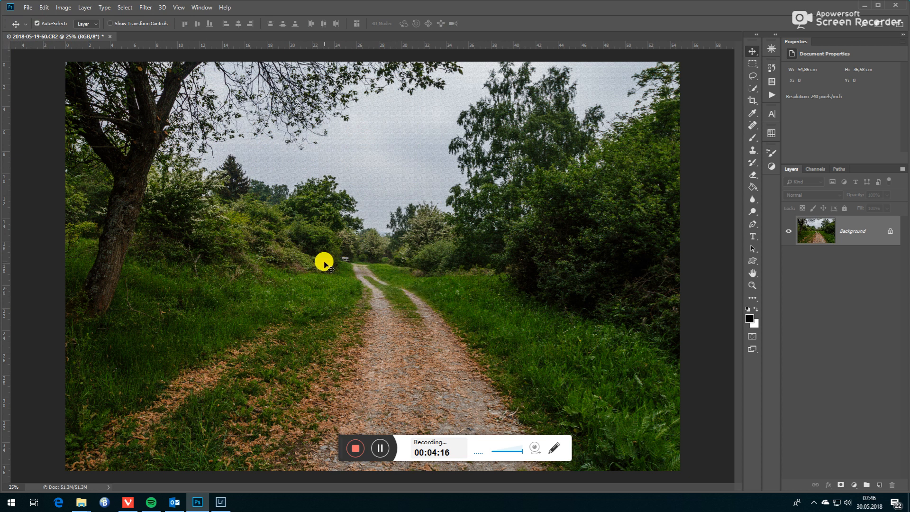
{"action": "mouse_move", "coordinate": [256, 185]}
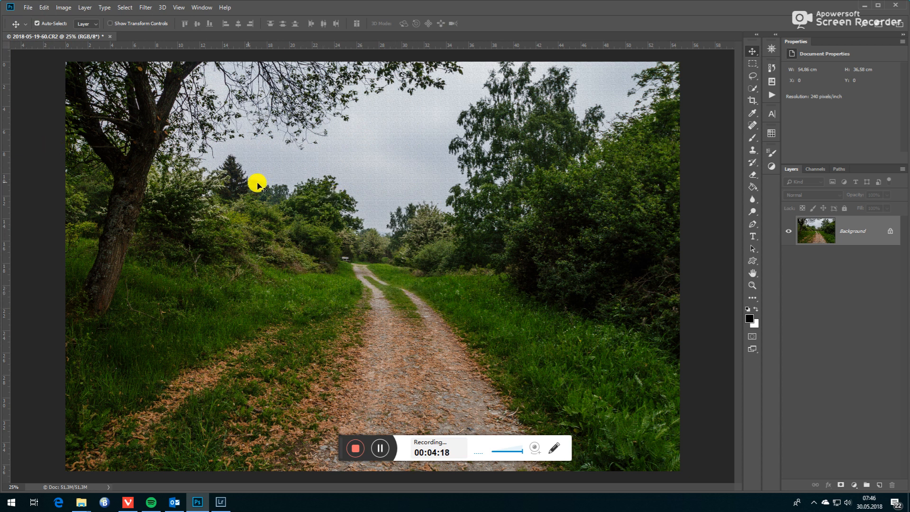
{"action": "mouse_move", "coordinate": [366, 330]}
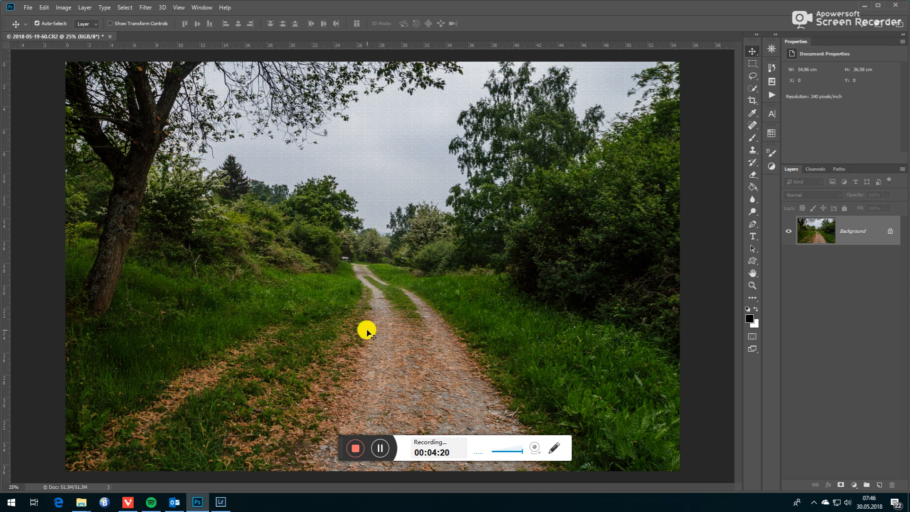